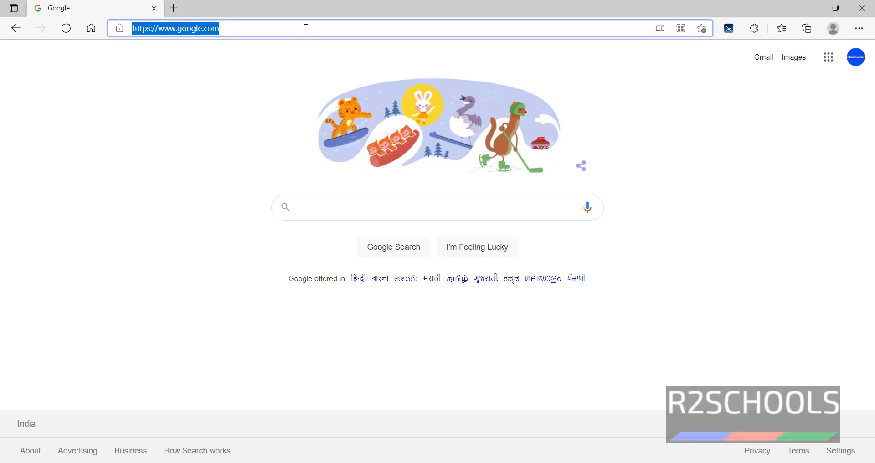
# Search for parrot and reach the Parrot Security download page listing the three editions.
pyautogui.write('parrotsec.or')
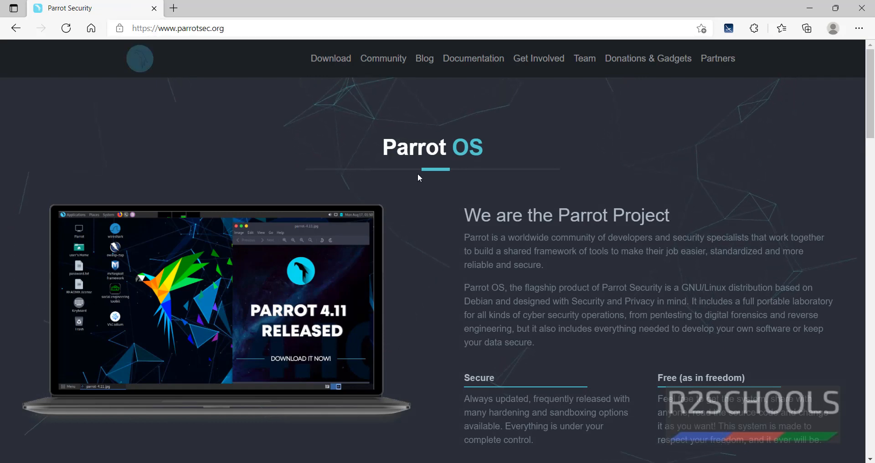
pyautogui.moveTo(333, 65)
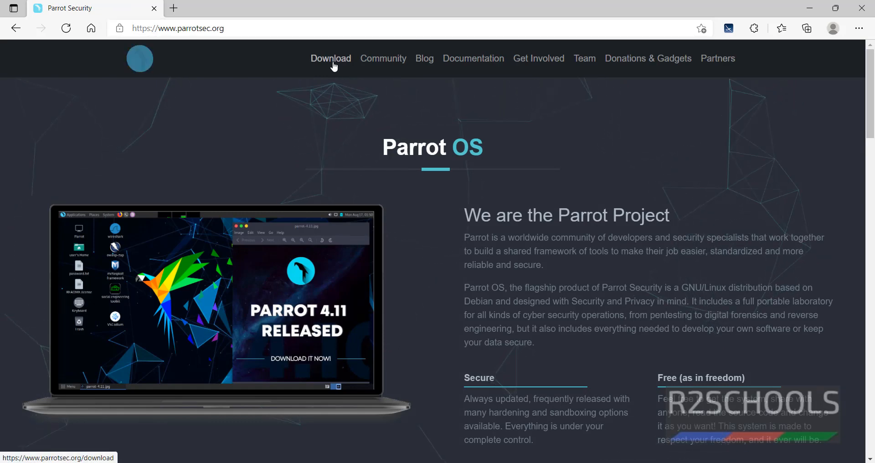
pyautogui.click(331, 58)
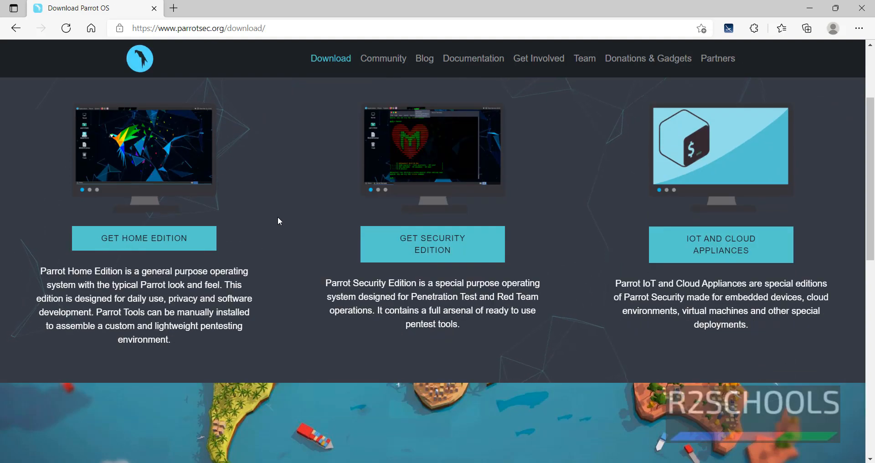
pyautogui.moveTo(284, 215)
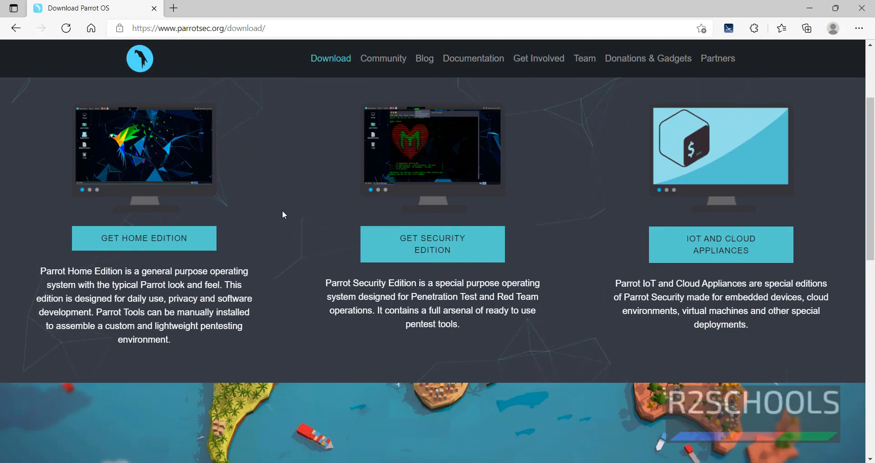
pyautogui.moveTo(504, 231)
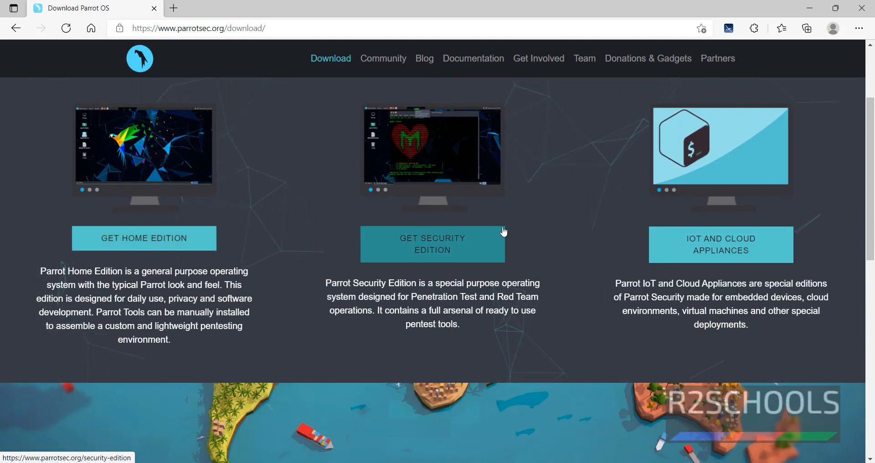
pyautogui.moveTo(783, 222)
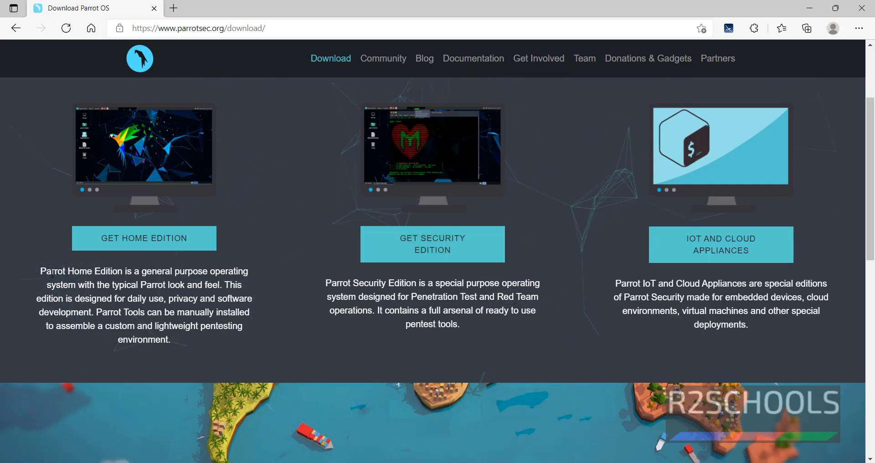
pyautogui.moveTo(45, 271); pyautogui.dragTo(205, 271)
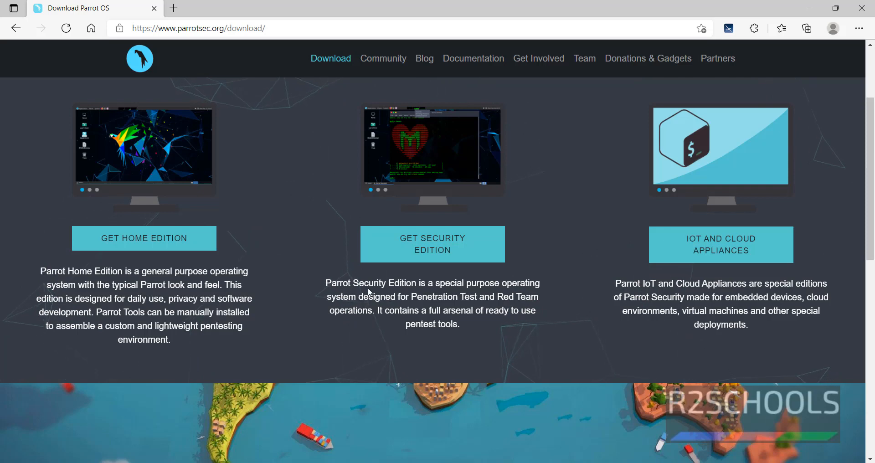
pyautogui.moveTo(554, 287)
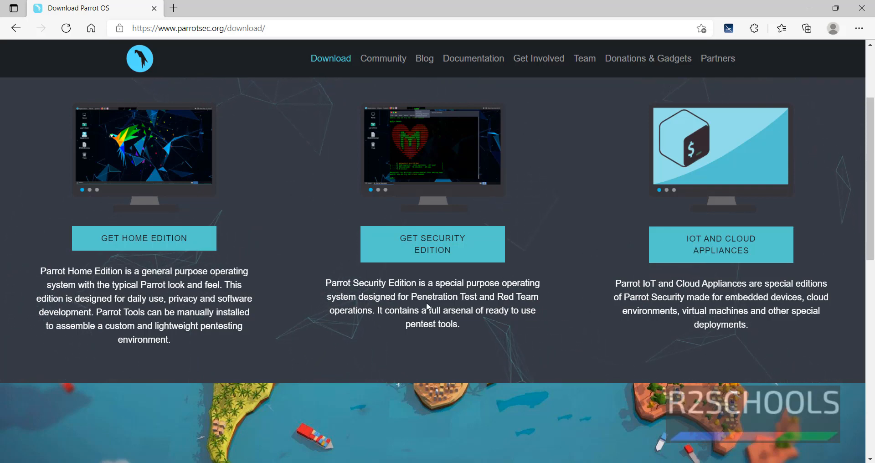
pyautogui.moveTo(554, 300)
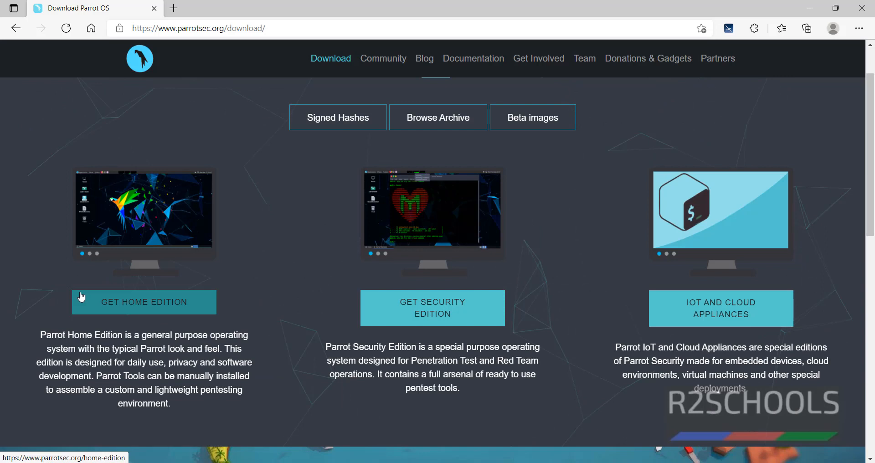
pyautogui.moveTo(332, 303)
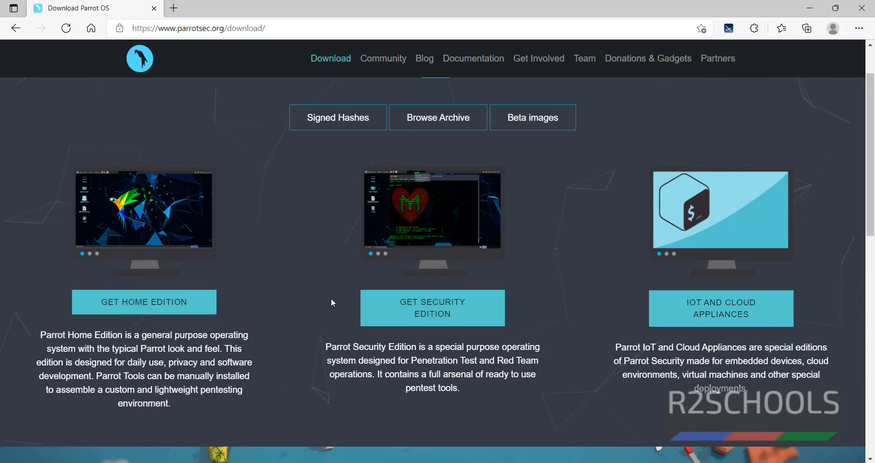
pyautogui.moveTo(326, 297)
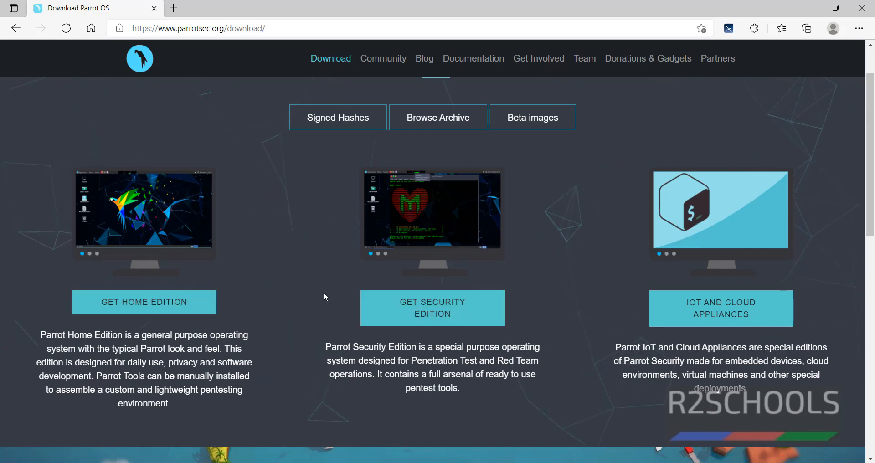
pyautogui.moveTo(468, 314)
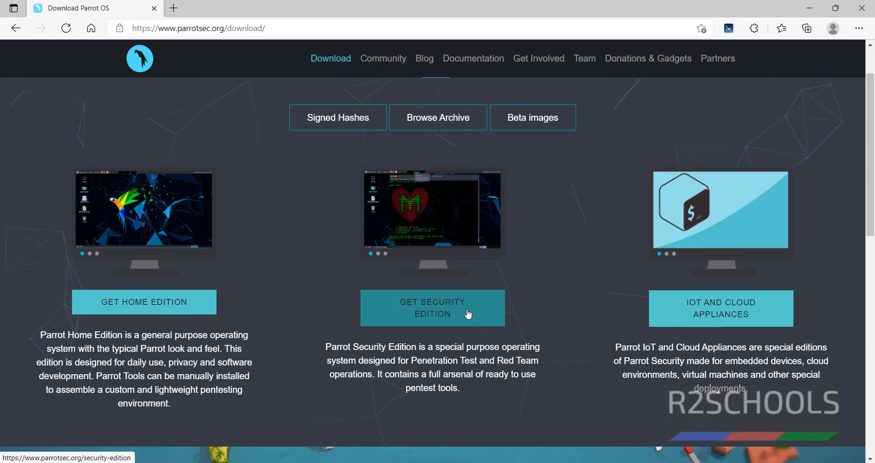
# Download the KDE Desktop Security Edition ISO and cancel the duplicate download.
pyautogui.click(433, 308)
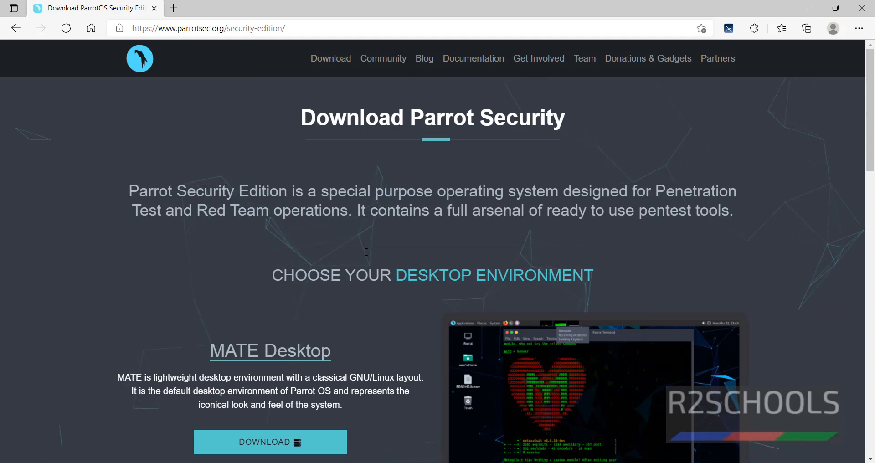
pyautogui.moveTo(301, 336)
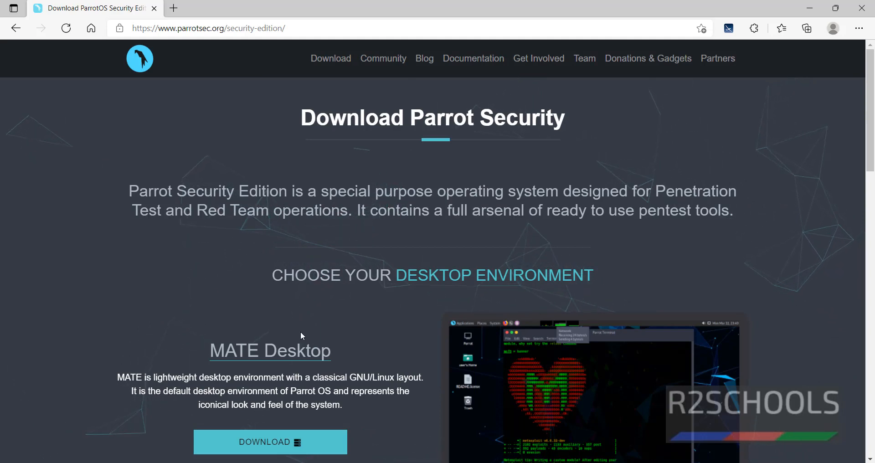
pyautogui.scroll(-3)
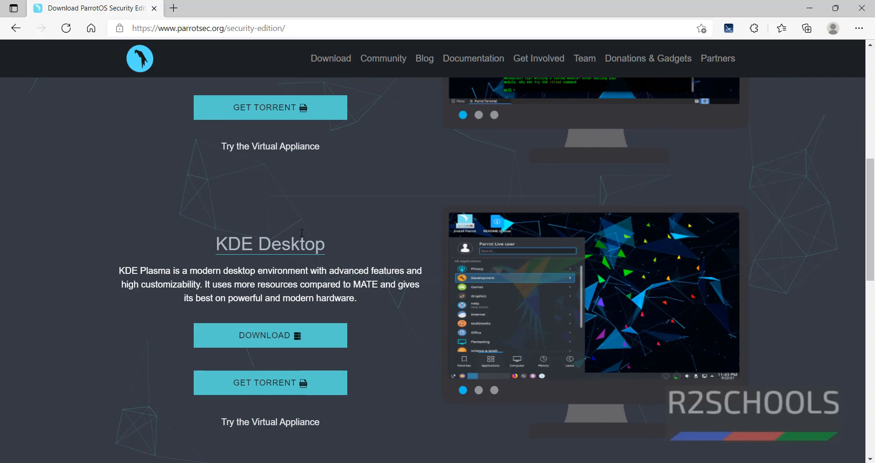
pyautogui.scroll(-3)
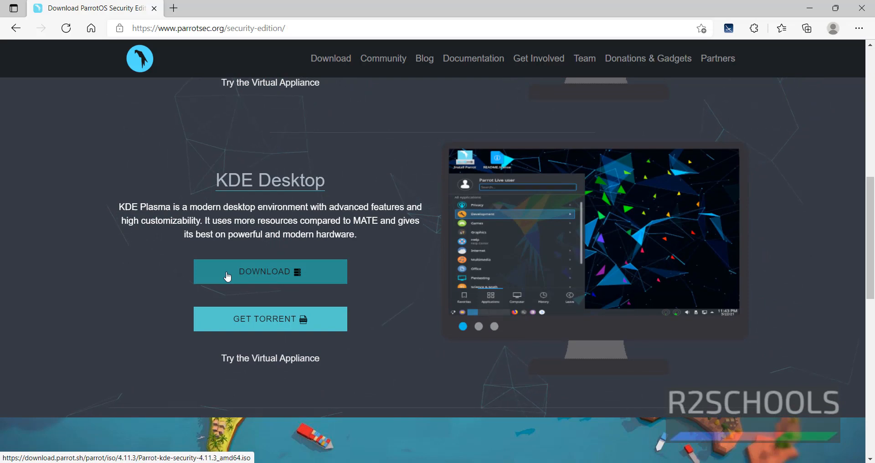
pyautogui.click(270, 272)
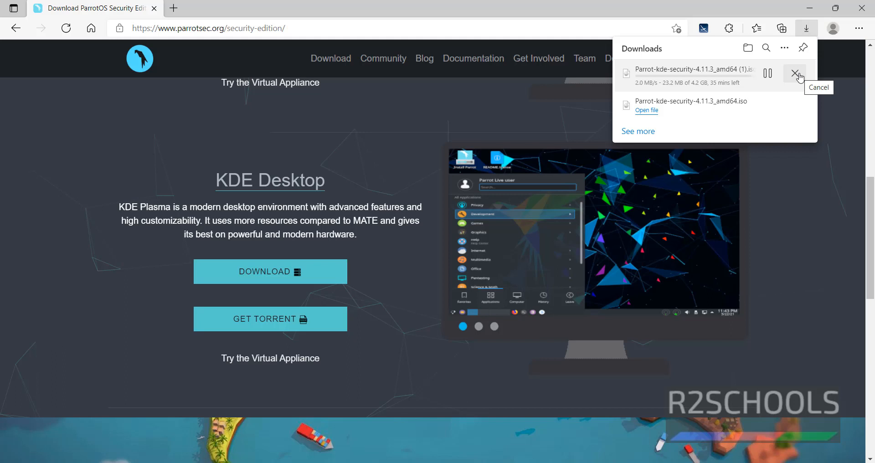
pyautogui.click(795, 74)
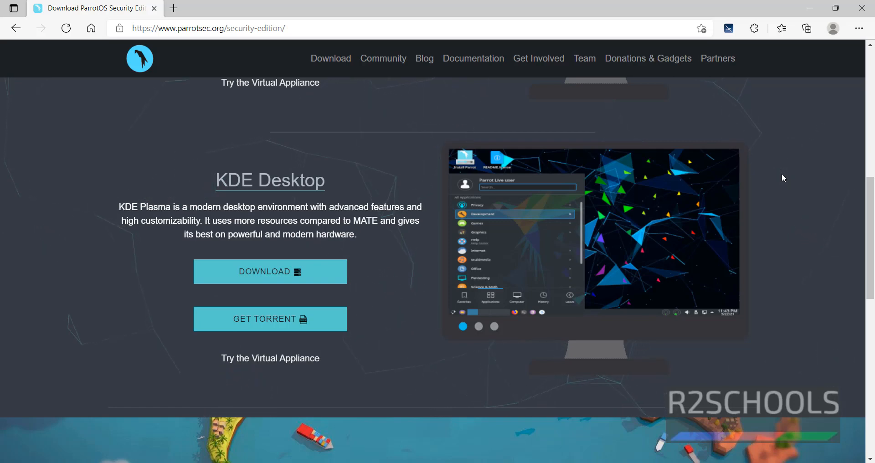
pyautogui.moveTo(106, 169)
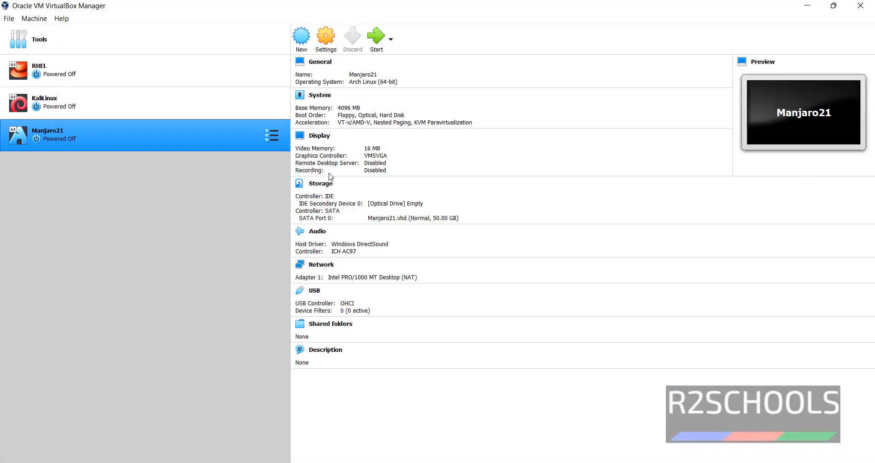
# Begin a new VM named ParrotOS with type Linux and version Debian (64-bit).
pyautogui.click(34, 19)
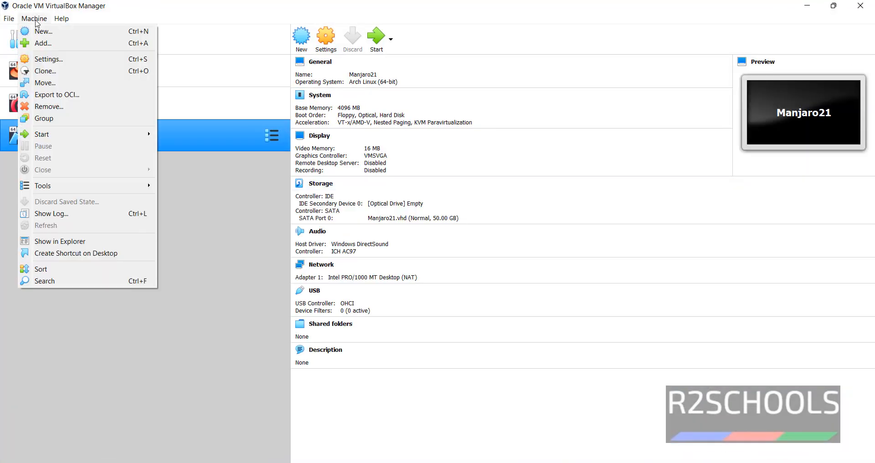
pyautogui.moveTo(370, 3)
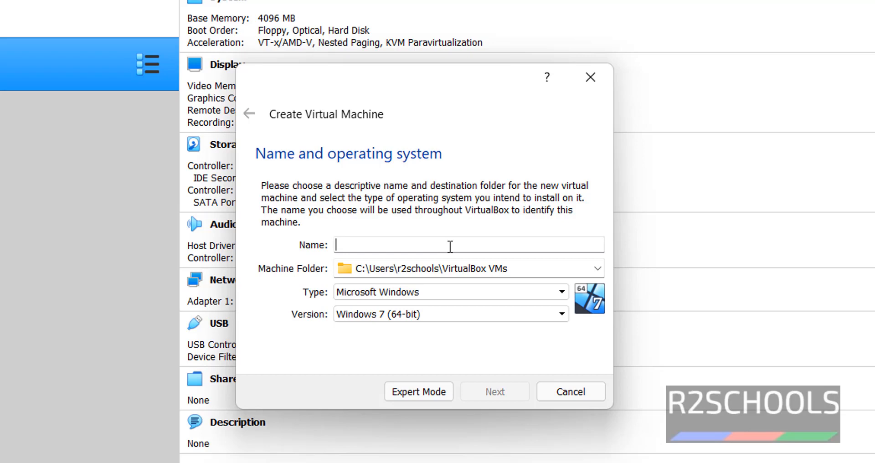
pyautogui.write('Pas')
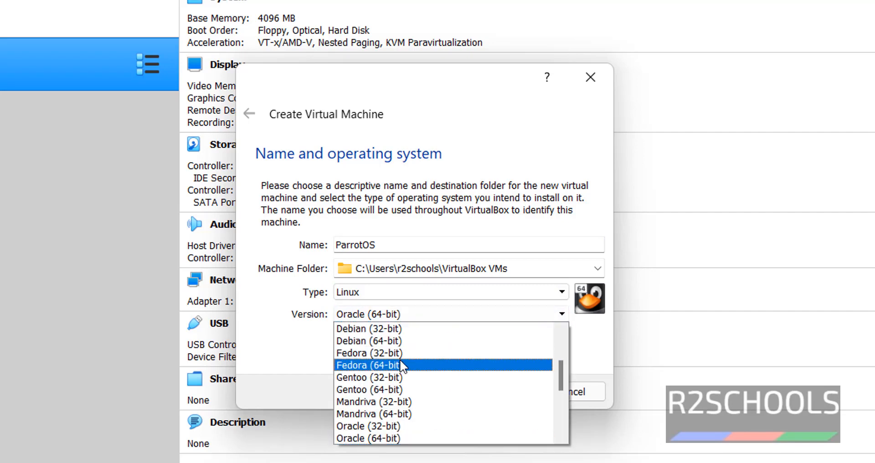
pyautogui.click(368, 341)
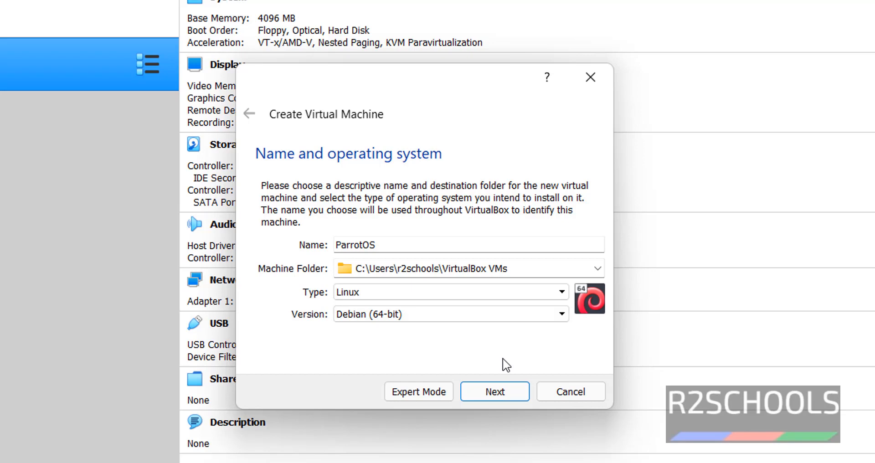
pyautogui.moveTo(505, 398)
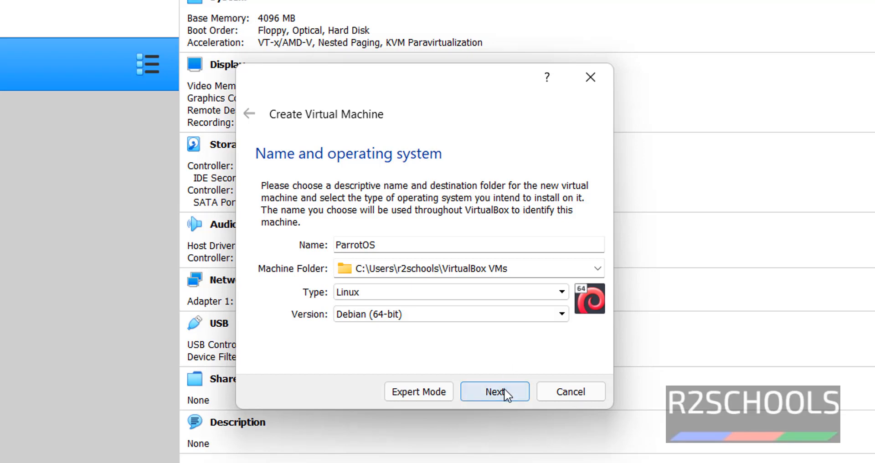
# Keep 4096 MB of memory and choose to create a new virtual hard disk.
pyautogui.click(494, 392)
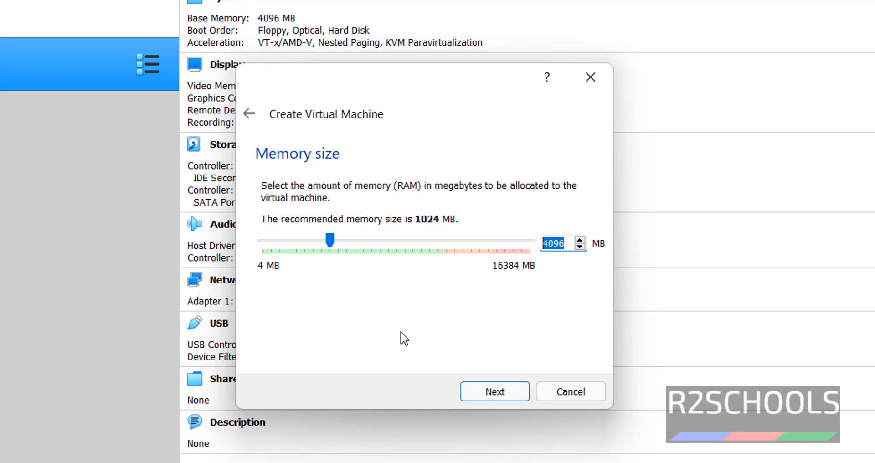
pyautogui.moveTo(405, 355)
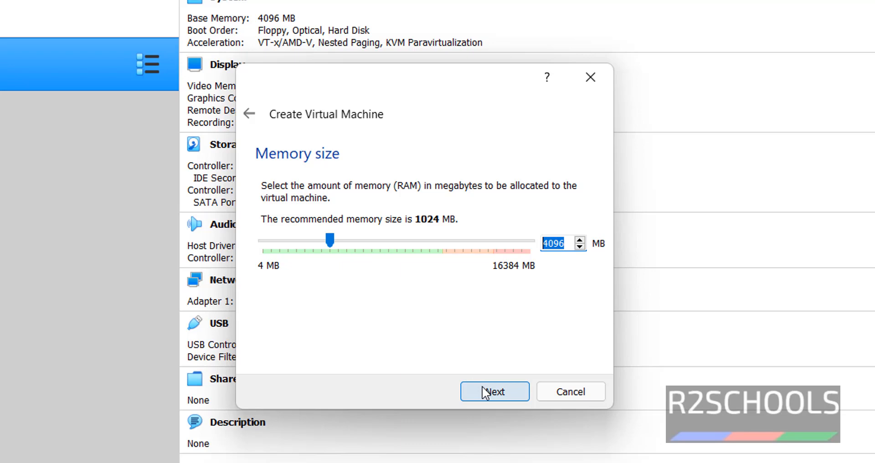
pyautogui.click(495, 392)
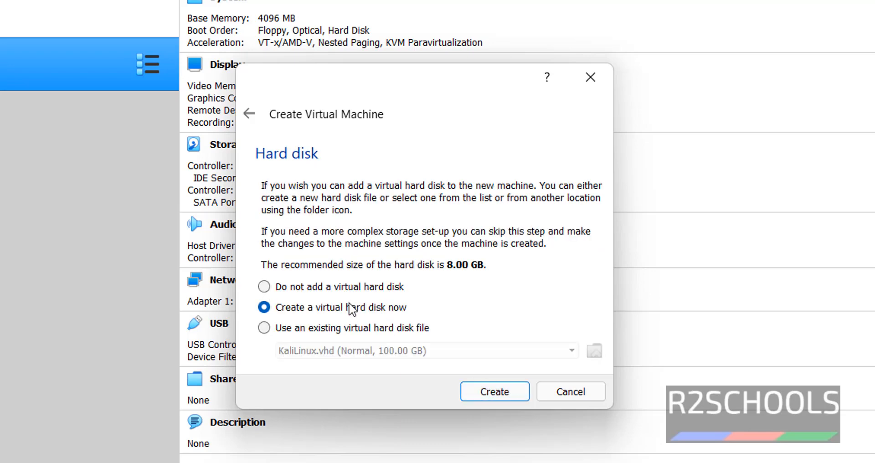
pyautogui.moveTo(409, 317)
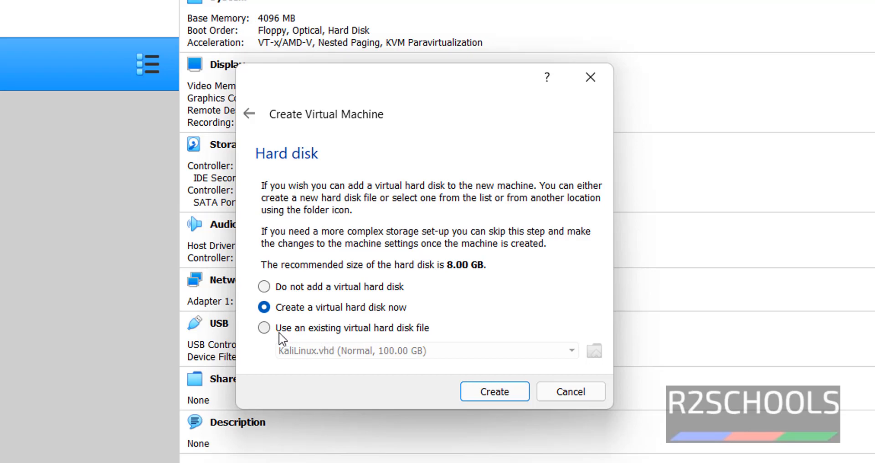
pyautogui.click(263, 327)
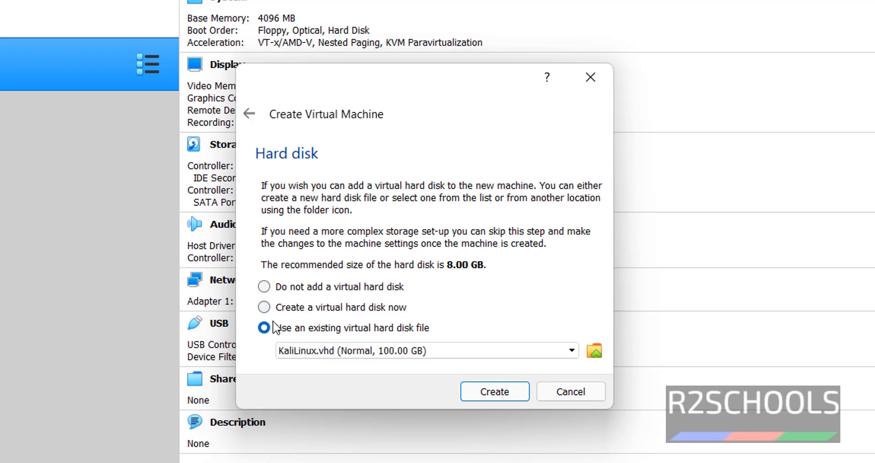
pyautogui.click(264, 308)
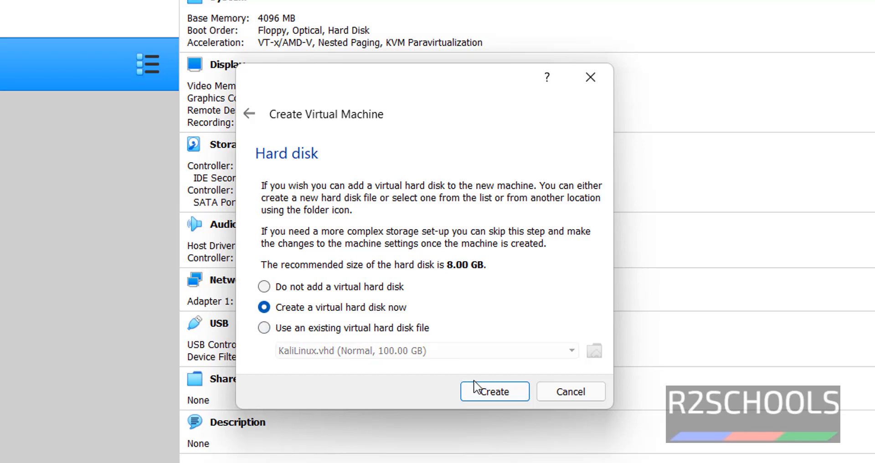
pyautogui.click(495, 392)
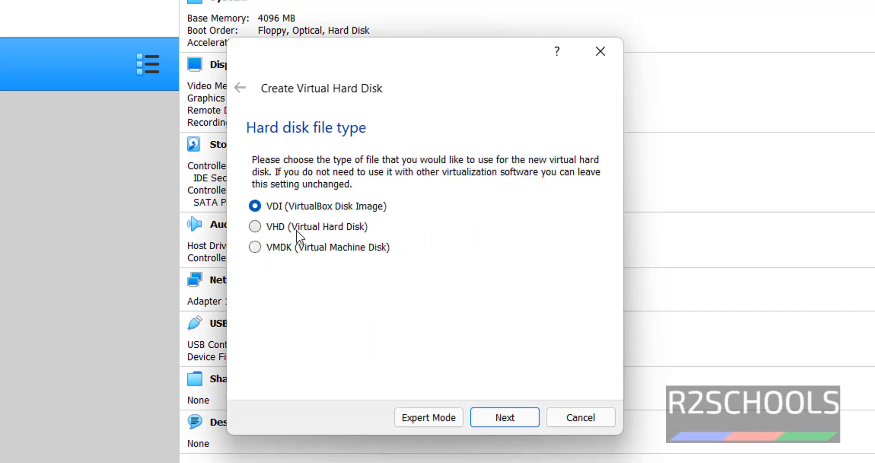
# Create a dynamically allocated 80 GB VHD disk for the ParrotOS machine.
pyautogui.click(254, 226)
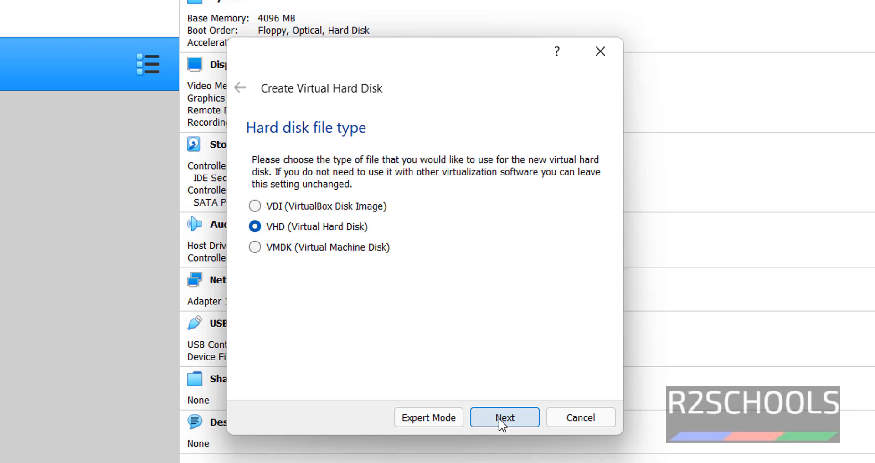
pyautogui.click(505, 418)
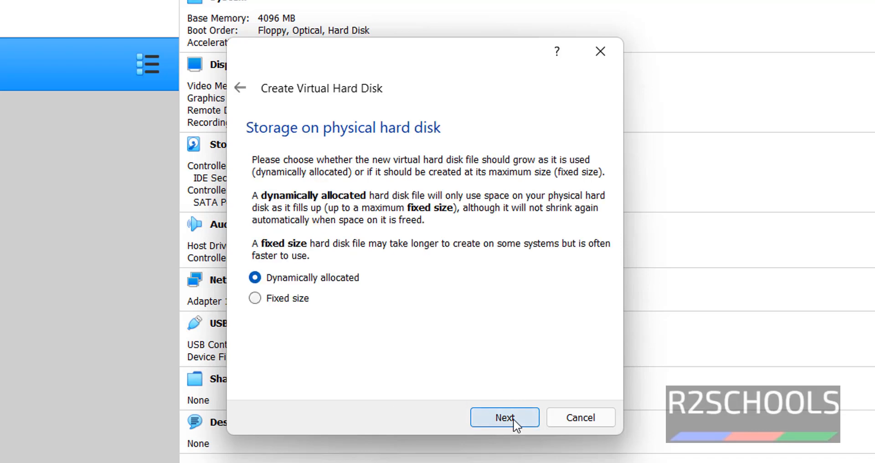
pyautogui.click(505, 418)
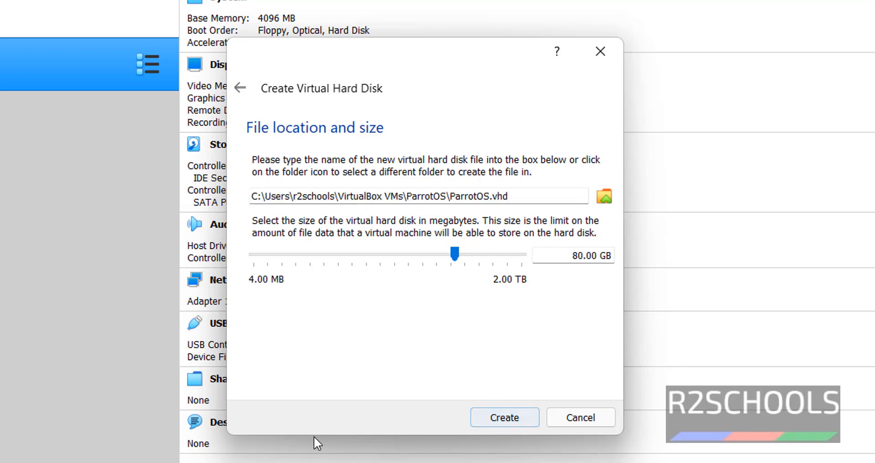
pyautogui.click(505, 418)
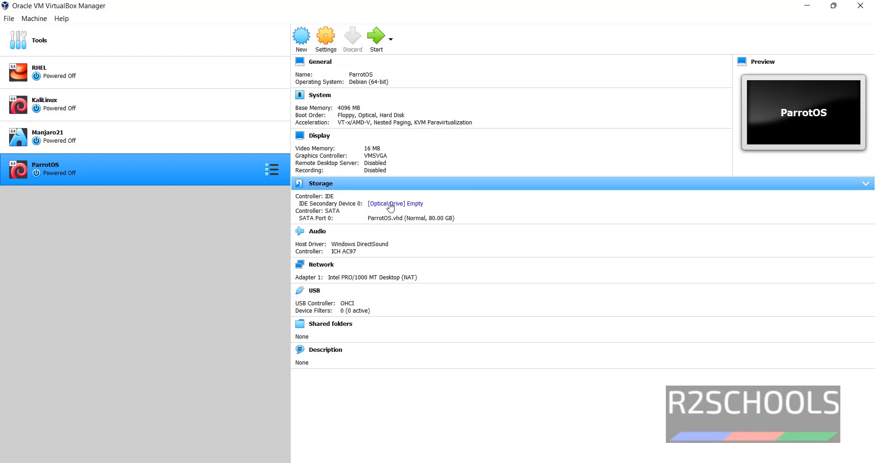
# Attach Parrot-kde-security-4.11.3_amd64.iso to the empty optical drive and save the settings.
pyautogui.click(392, 203)
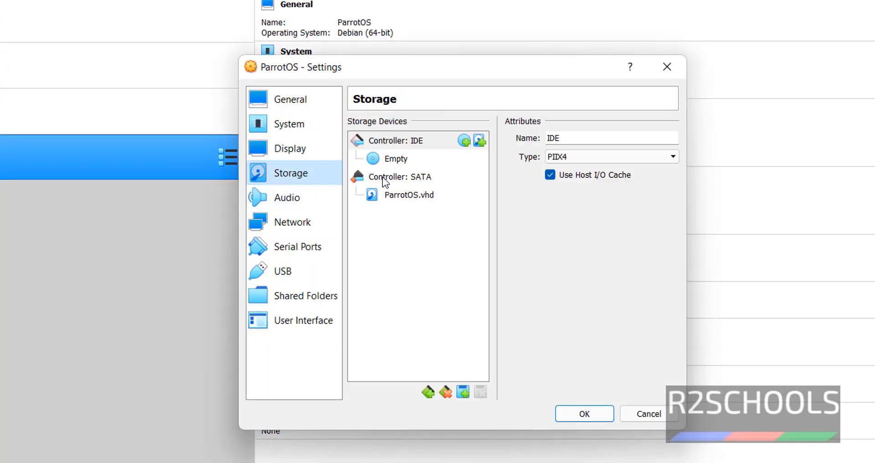
pyautogui.click(396, 159)
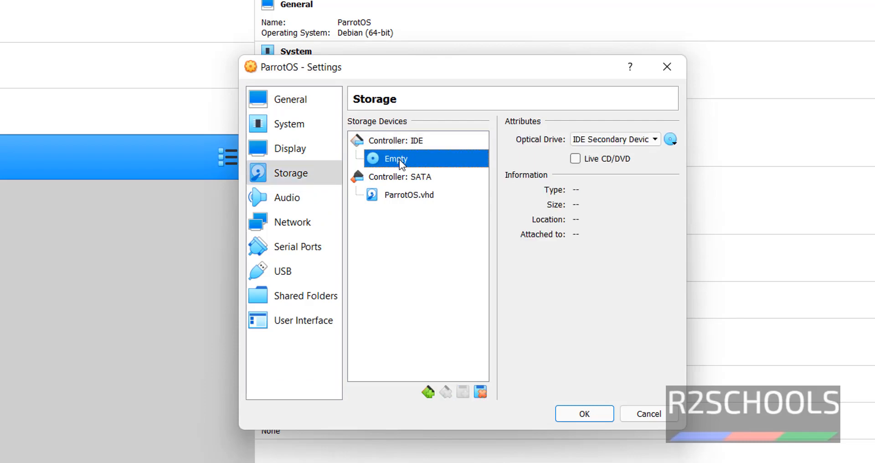
pyautogui.click(670, 139)
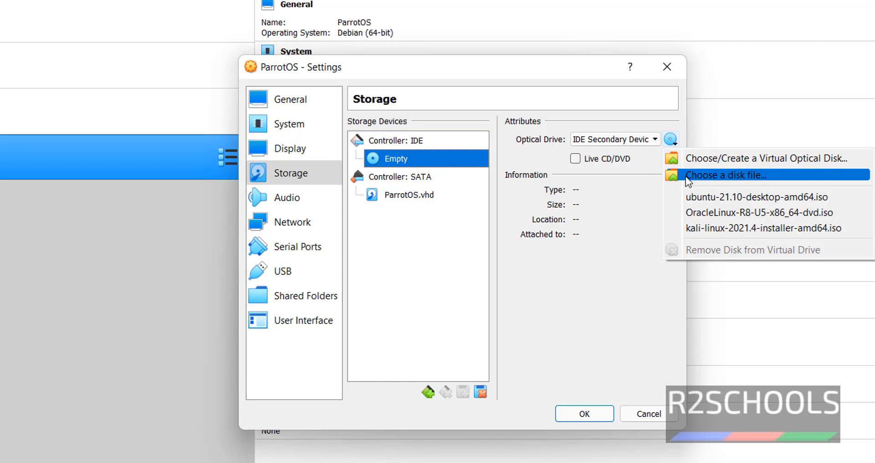
pyautogui.click(726, 175)
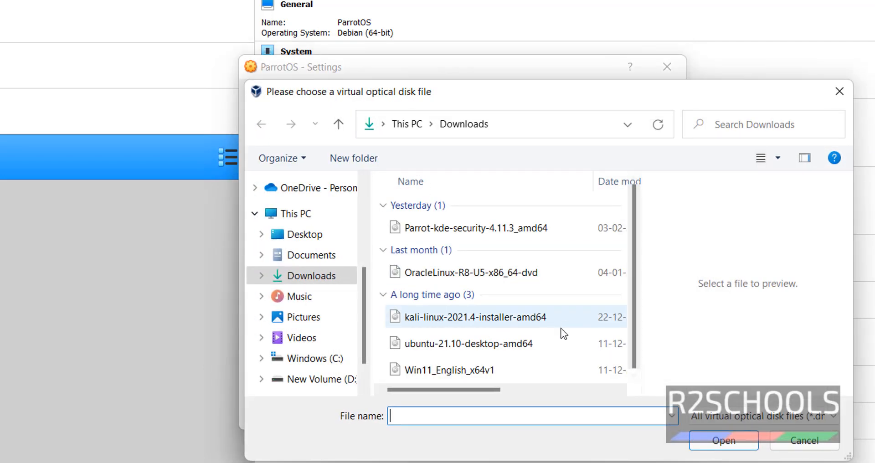
pyautogui.moveTo(467, 234)
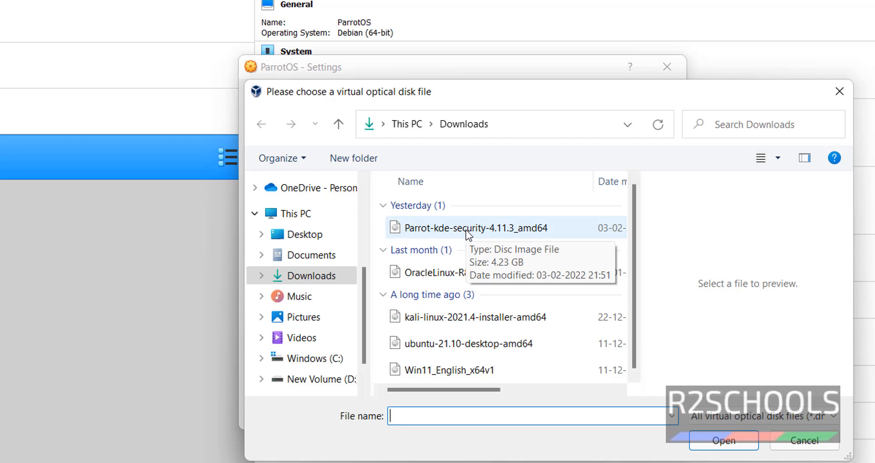
pyautogui.click(465, 228)
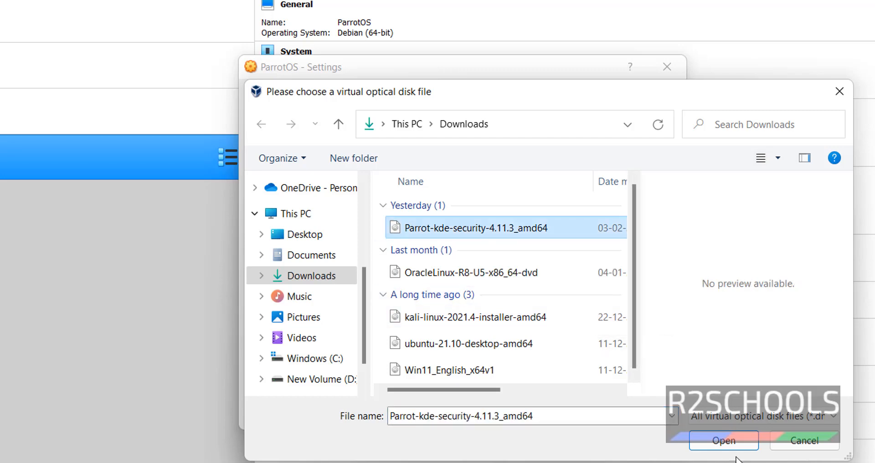
pyautogui.click(725, 441)
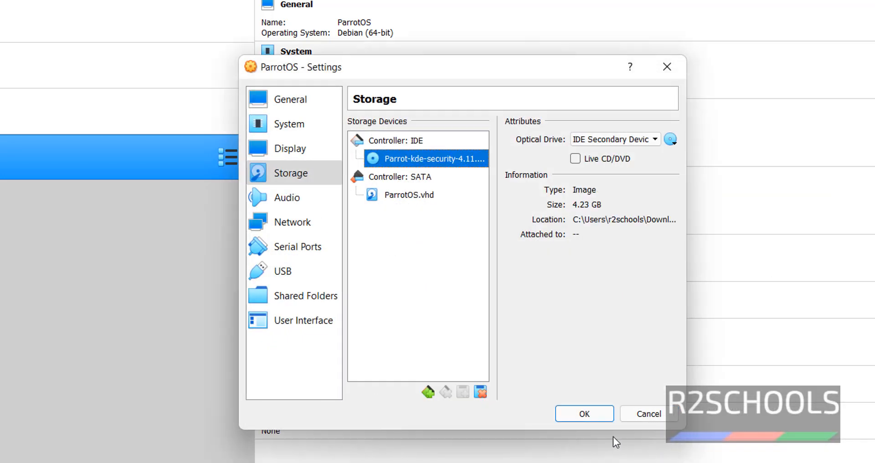
pyautogui.click(584, 413)
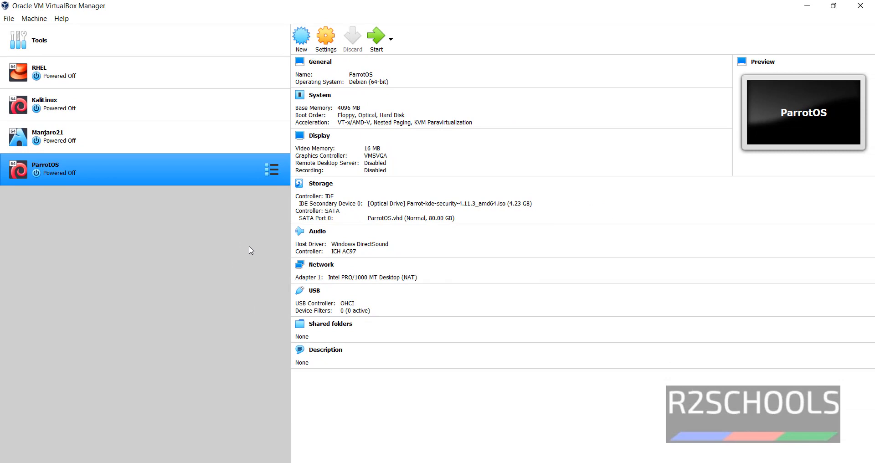
pyautogui.moveTo(375, 35)
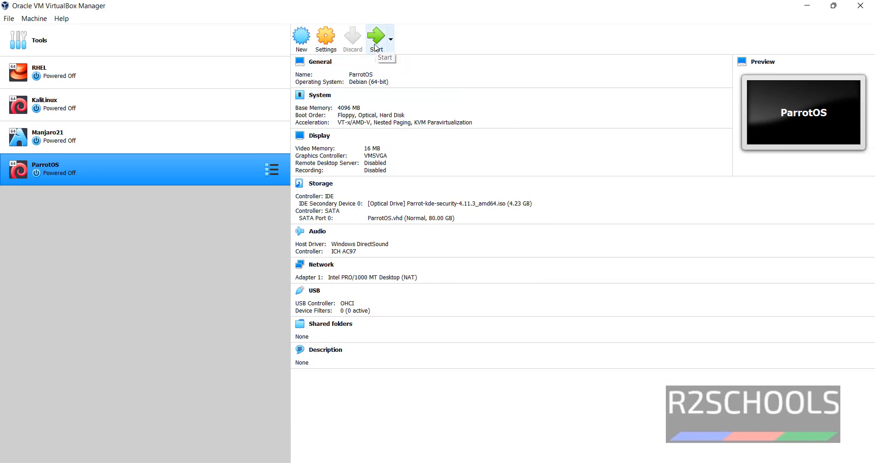
# Start ParrotOS and boot the Try / Install entry from the boot menu.
pyautogui.click(376, 34)
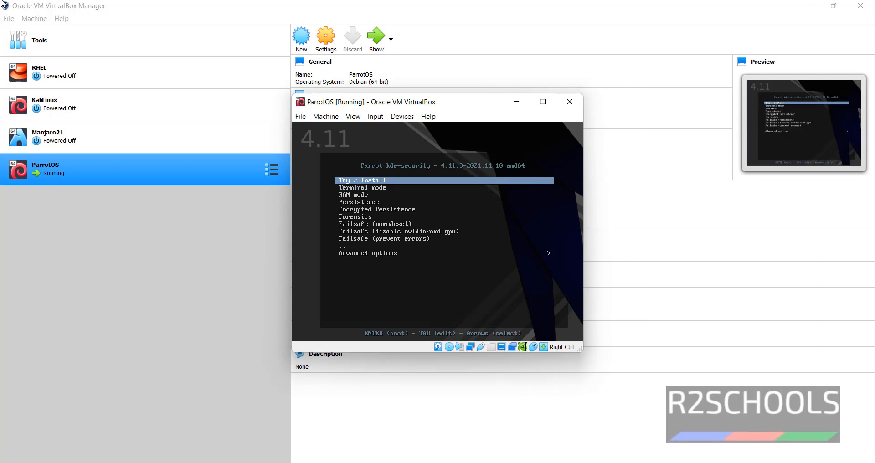
pyautogui.press('Down')
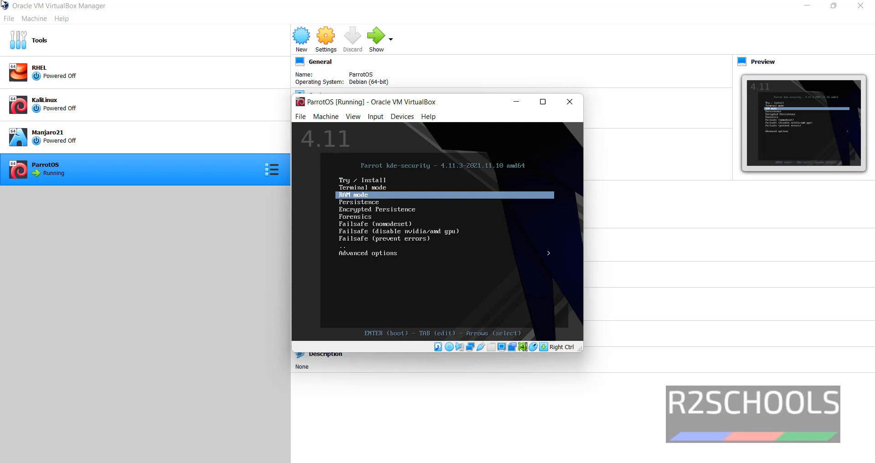
pyautogui.press('Down')
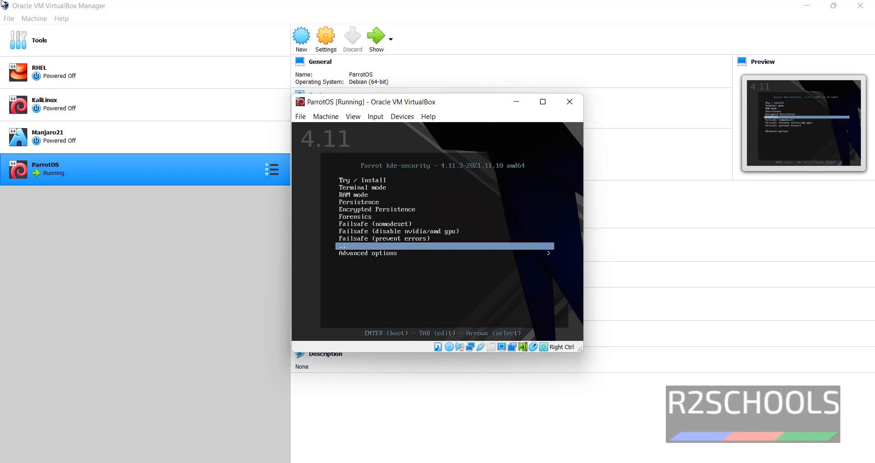
pyautogui.press('Up')
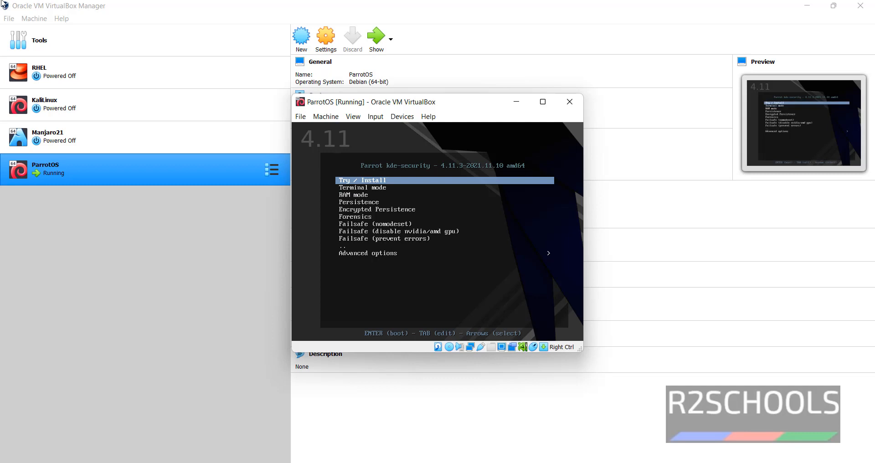
pyautogui.press('Return')
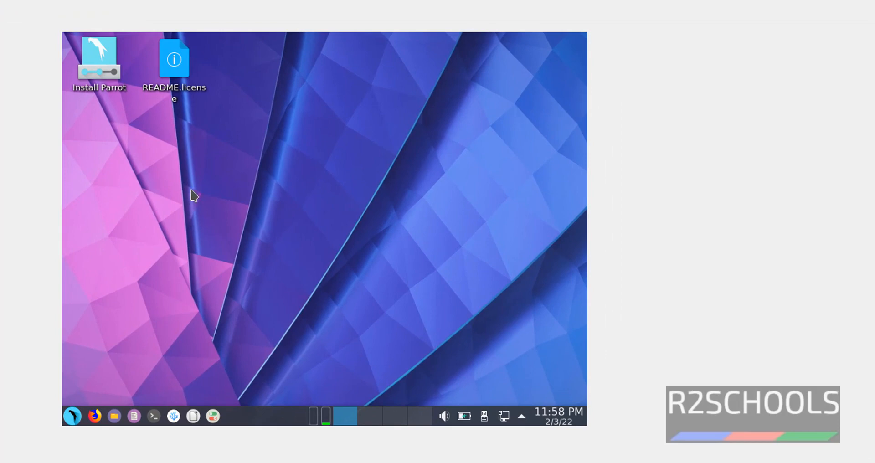
# Launch the Parrot installer and choose American English as the language.
pyautogui.click(99, 60)
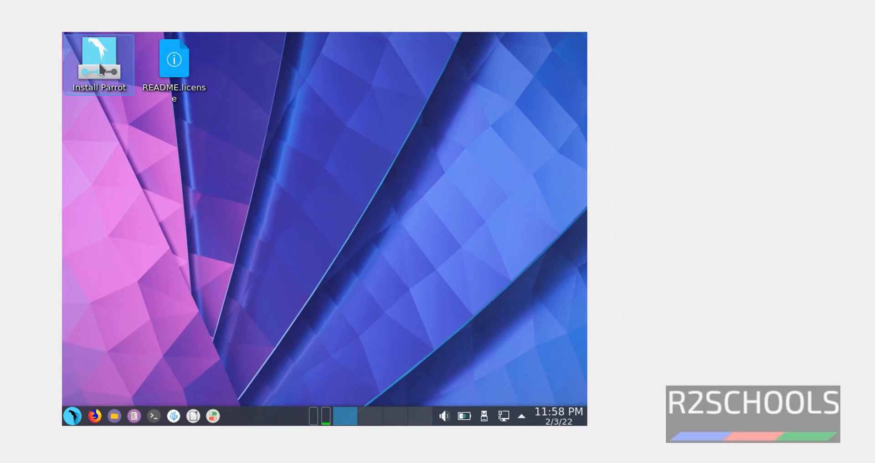
pyautogui.doubleClick(99, 55)
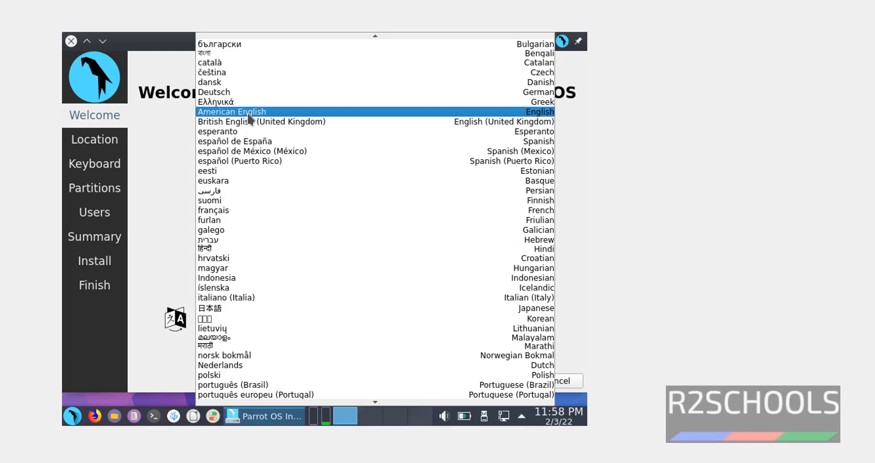
pyautogui.click(232, 112)
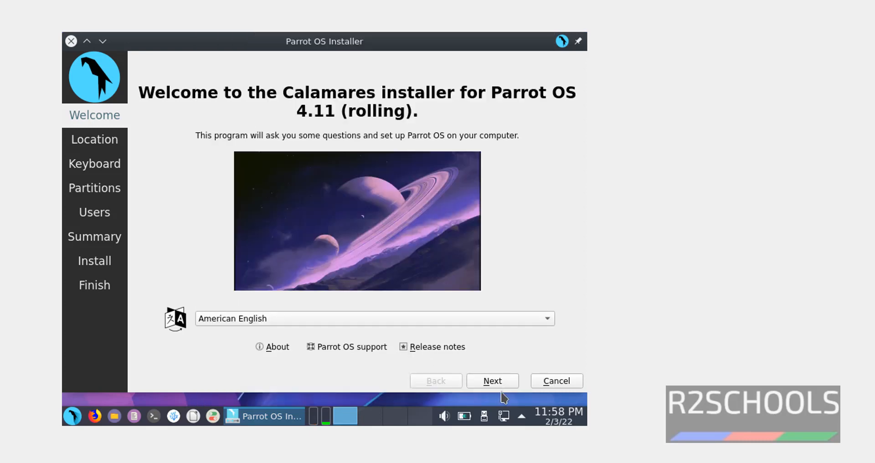
pyautogui.click(492, 381)
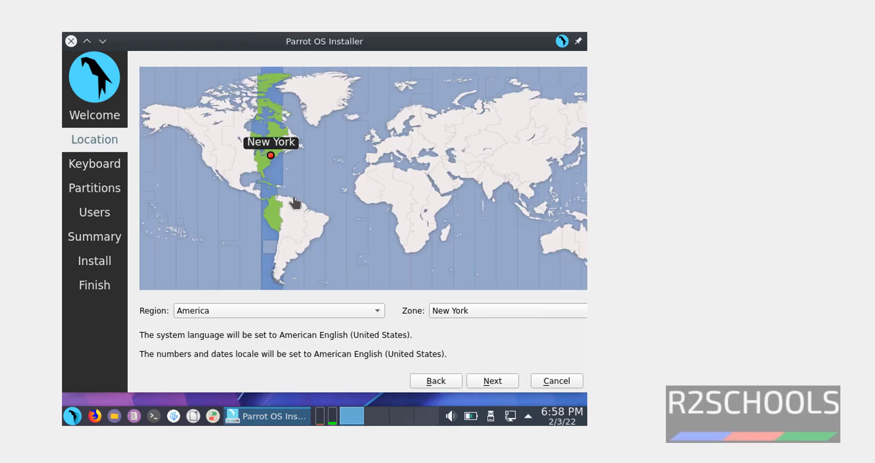
pyautogui.moveTo(254, 319)
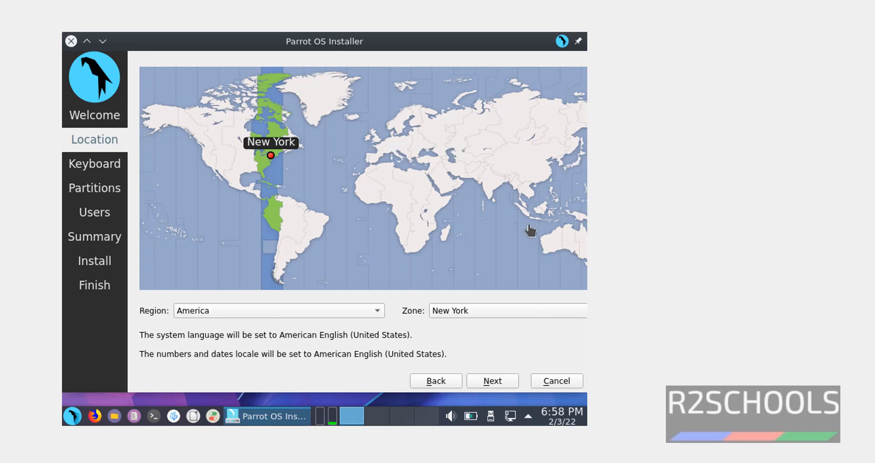
# Set the time zone to America/New York and move on to keyboard setup.
pyautogui.click(497, 188)
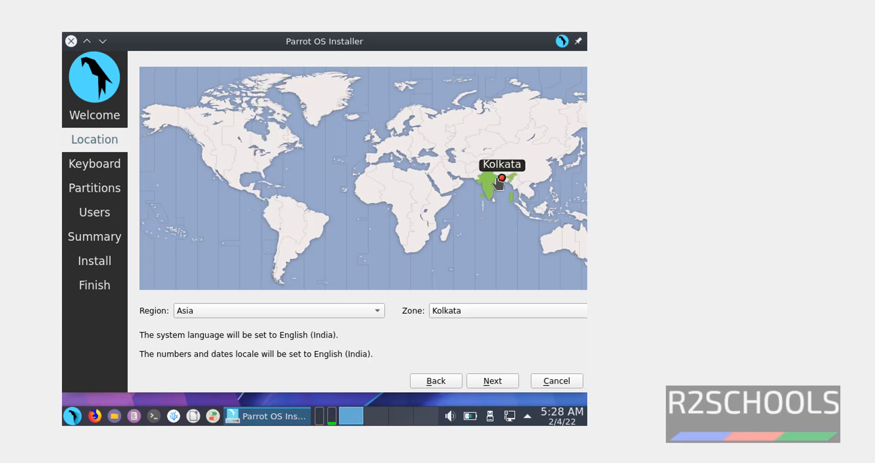
pyautogui.click(268, 154)
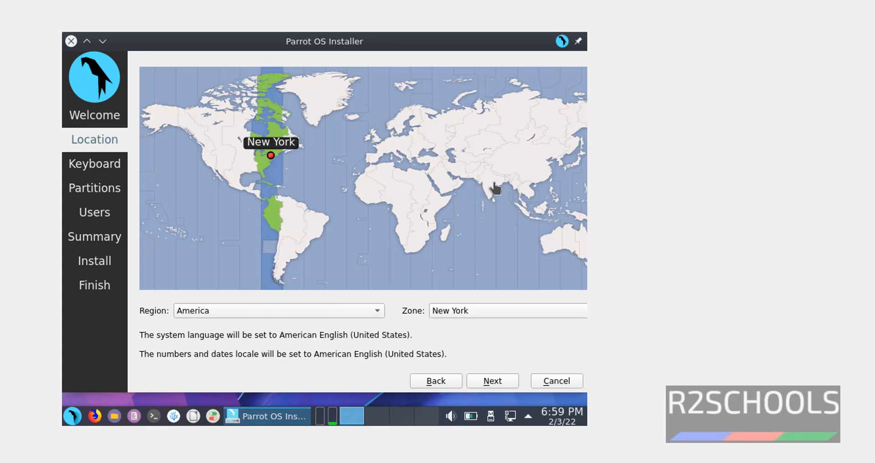
pyautogui.click(492, 187)
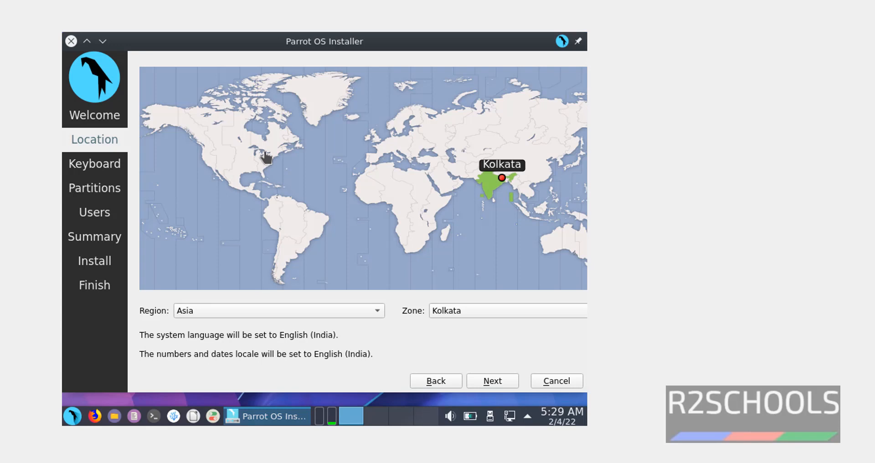
pyautogui.click(268, 158)
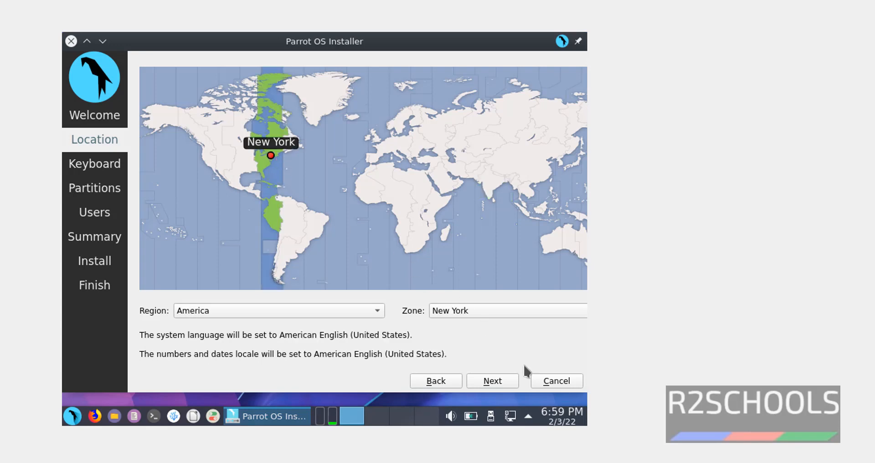
pyautogui.click(492, 381)
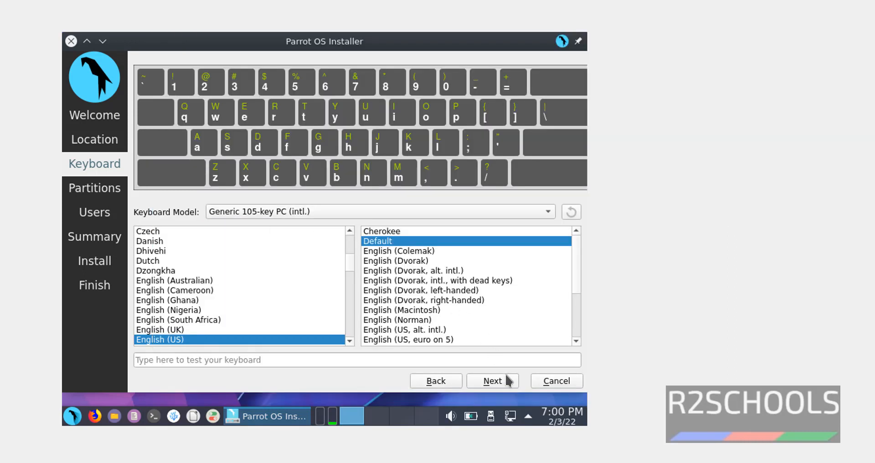
# Choose Erase disk for the 80 GB VBOX disk and proceed to Users.
pyautogui.click(492, 381)
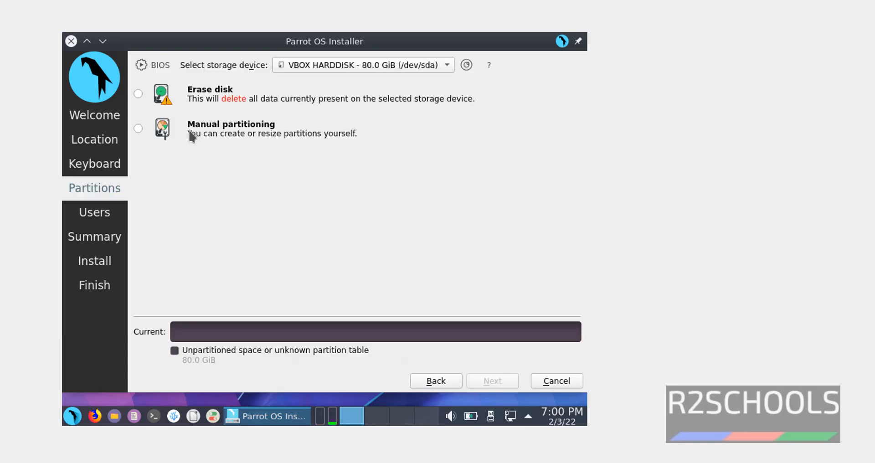
pyautogui.click(138, 128)
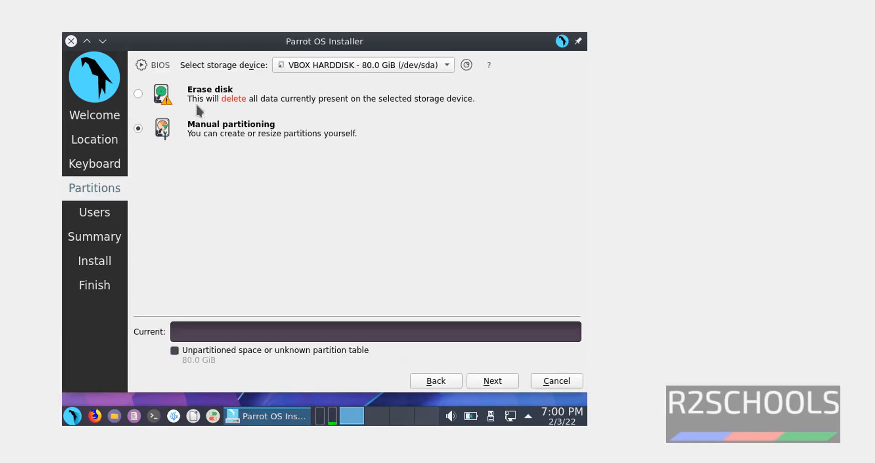
pyautogui.moveTo(201, 103)
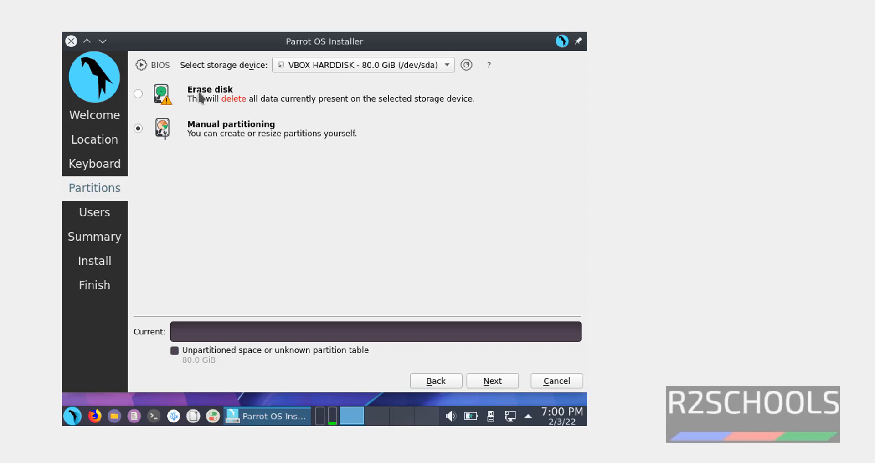
pyautogui.click(138, 94)
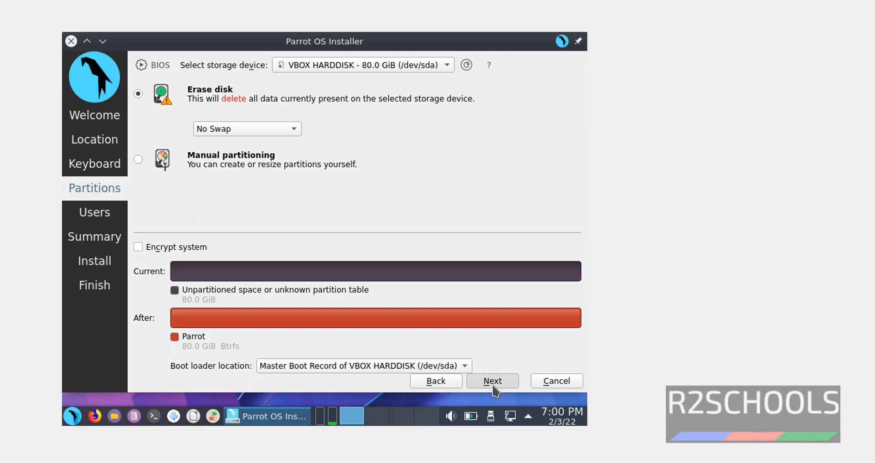
pyautogui.click(492, 381)
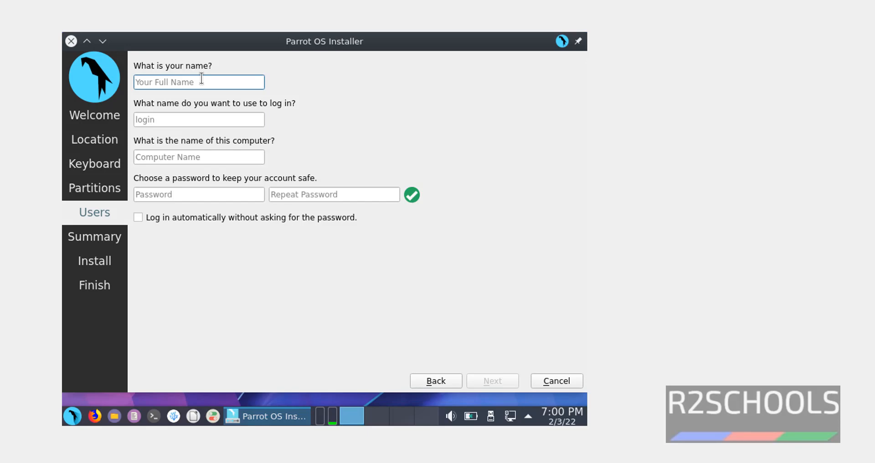
# Enter r2schools as the name and login, and parrot-VM as the computer name.
pyautogui.write('ad')
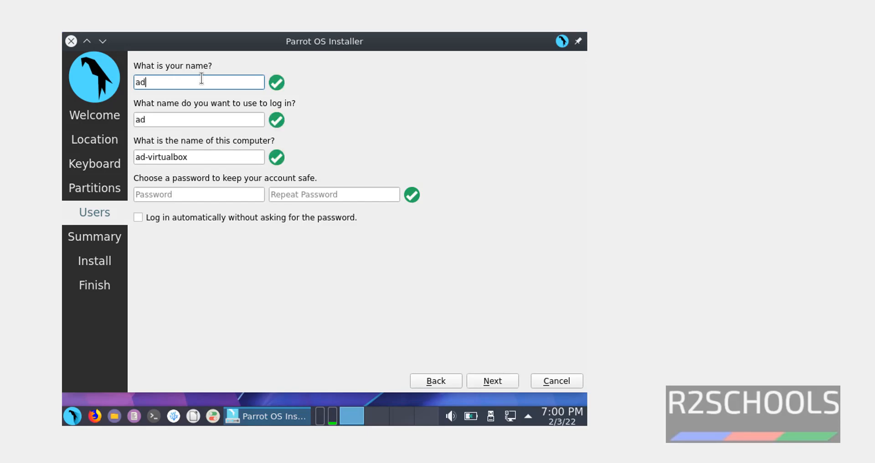
pyautogui.write('r2schools')
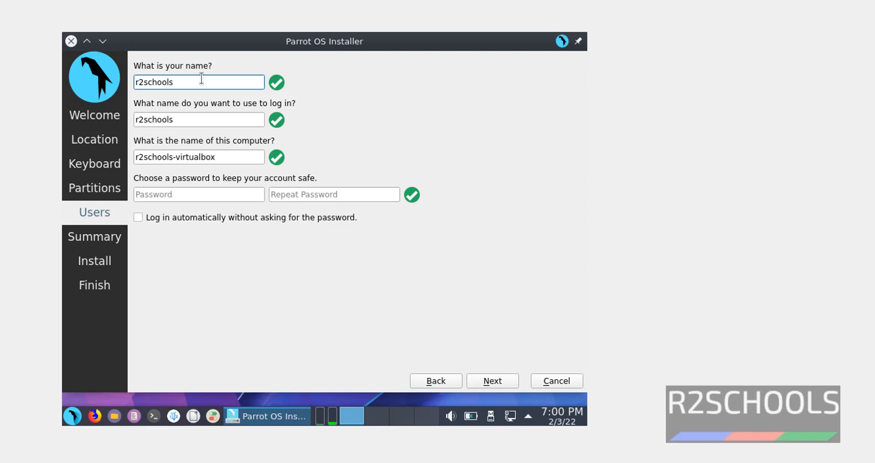
pyautogui.tripleClick(199, 156)
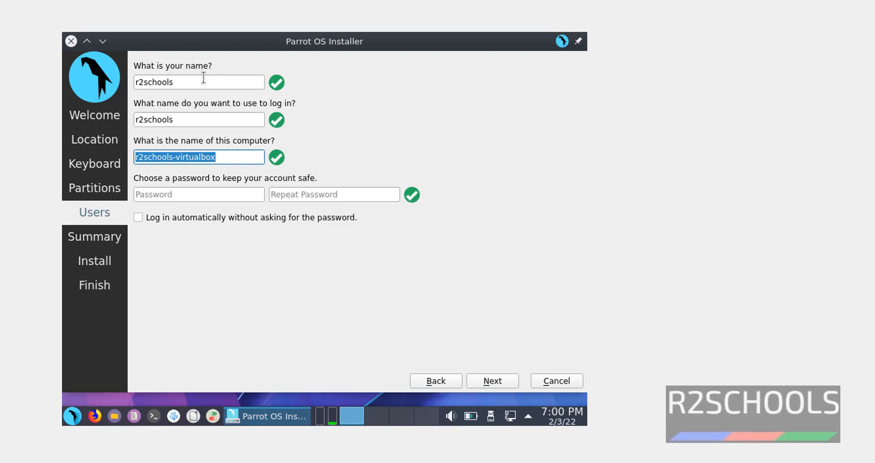
pyautogui.write('parrot')
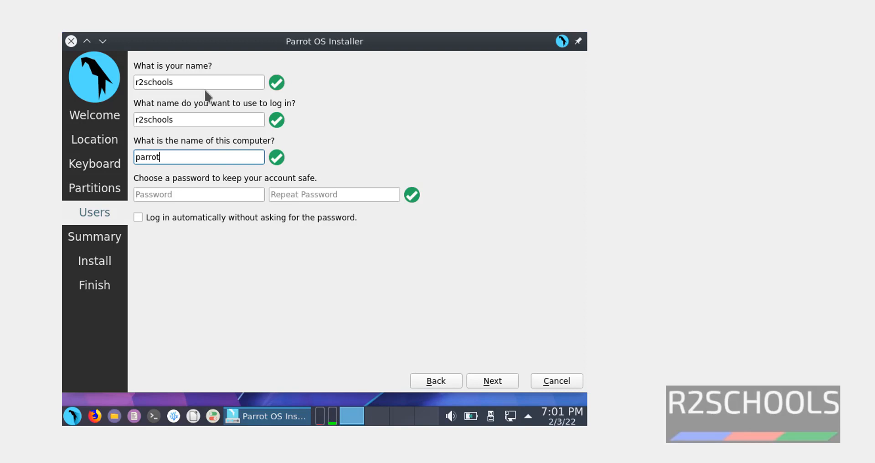
pyautogui.write('-')
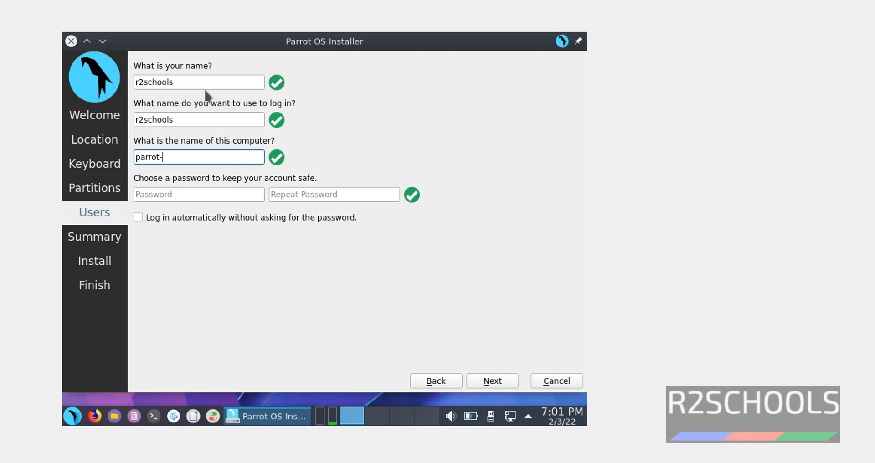
pyautogui.write('VM')
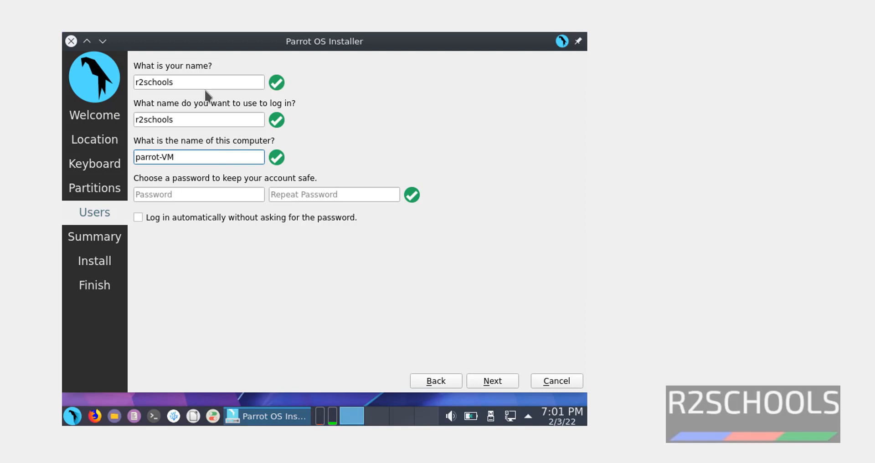
# Enter and repeat the account password, then continue to the summary.
pyautogui.click(199, 194)
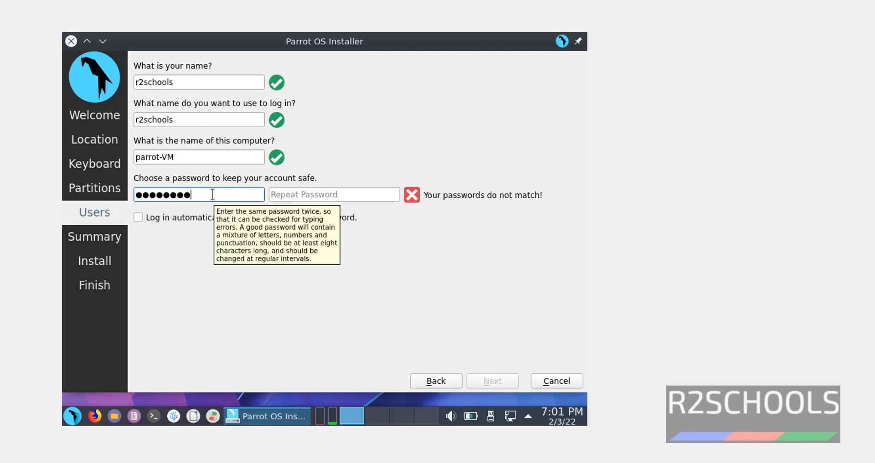
pyautogui.write('••••')
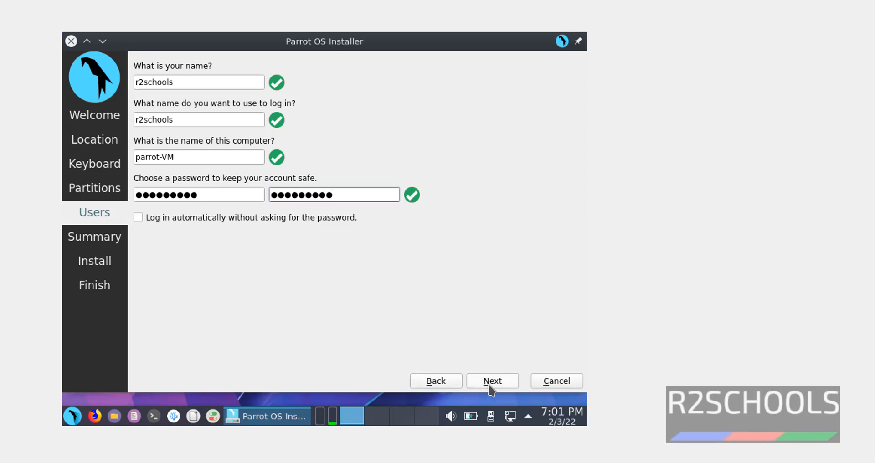
pyautogui.click(492, 380)
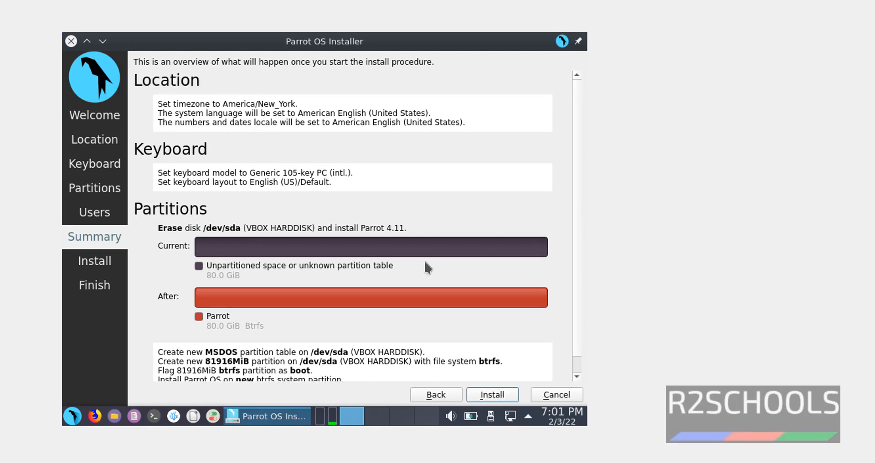
# Review the erase-disk summary and confirm installing Parrot OS on the 80 GiB disk.
pyautogui.scroll(-3)
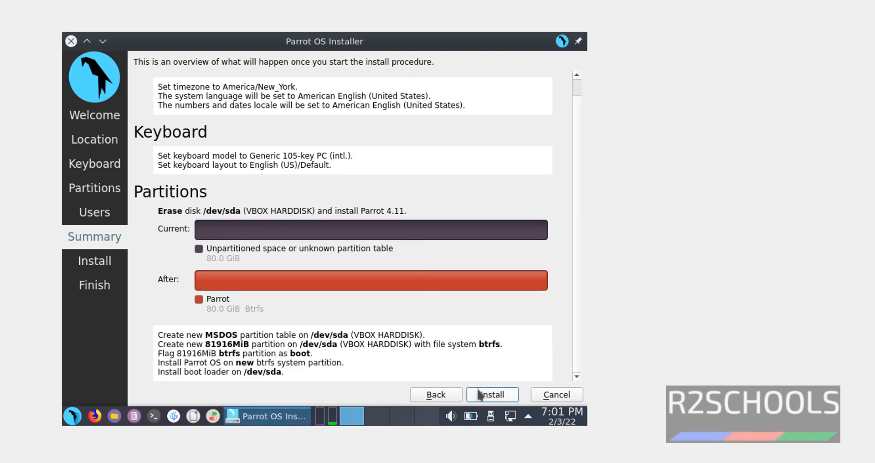
pyautogui.moveTo(507, 312)
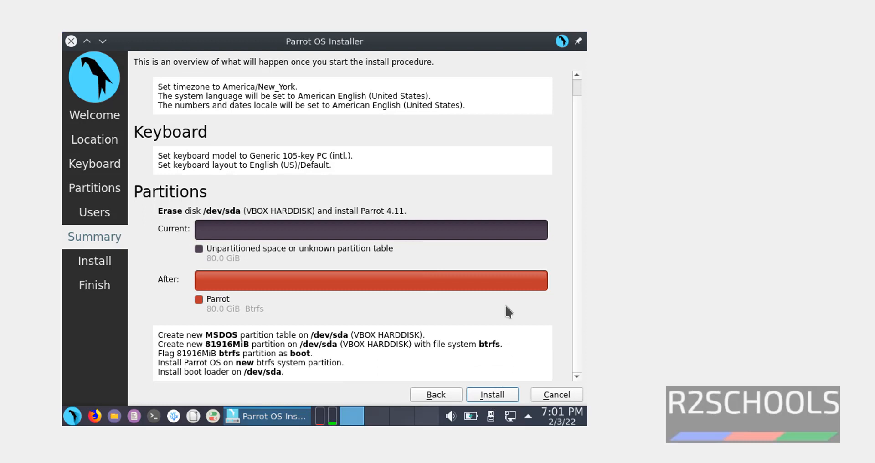
pyautogui.moveTo(559, 320)
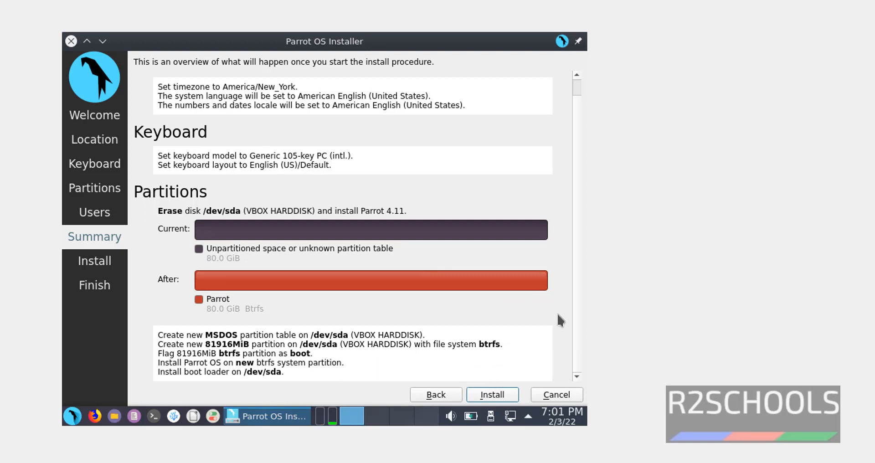
pyautogui.click(493, 394)
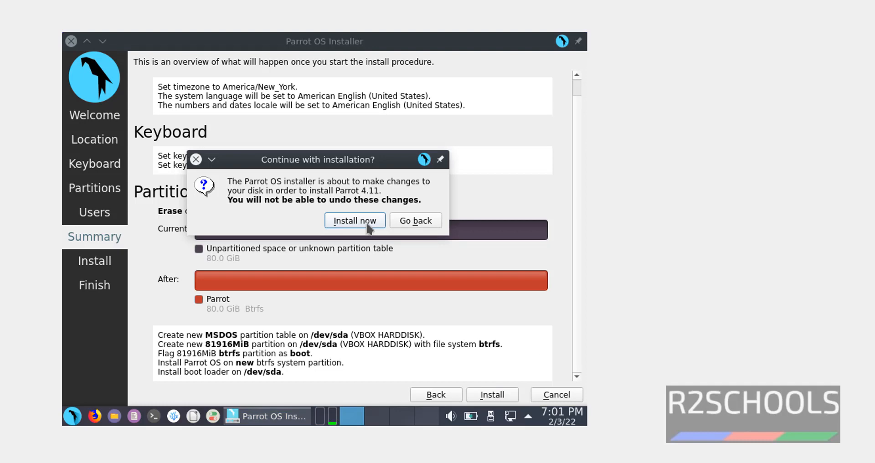
pyautogui.click(354, 220)
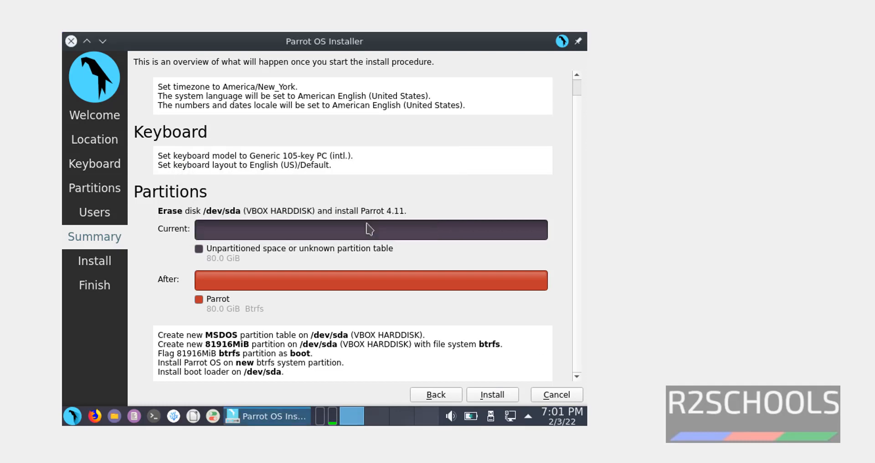
pyautogui.click(492, 394)
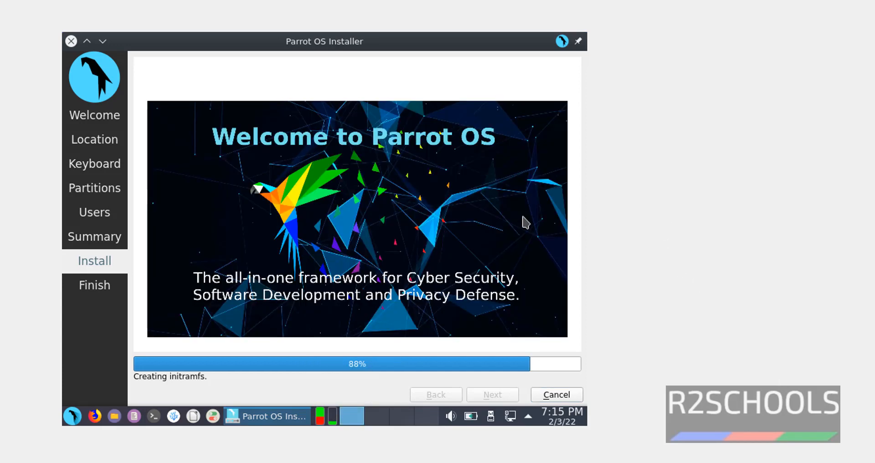
pyautogui.moveTo(356, 386)
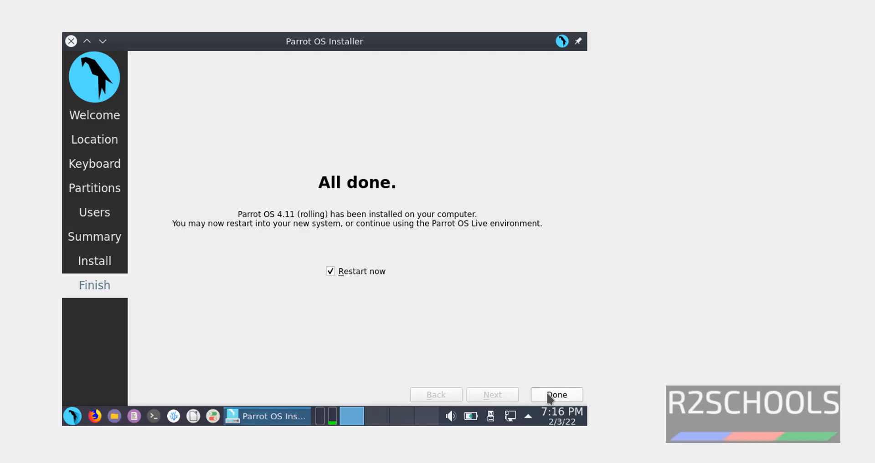
pyautogui.moveTo(550, 398)
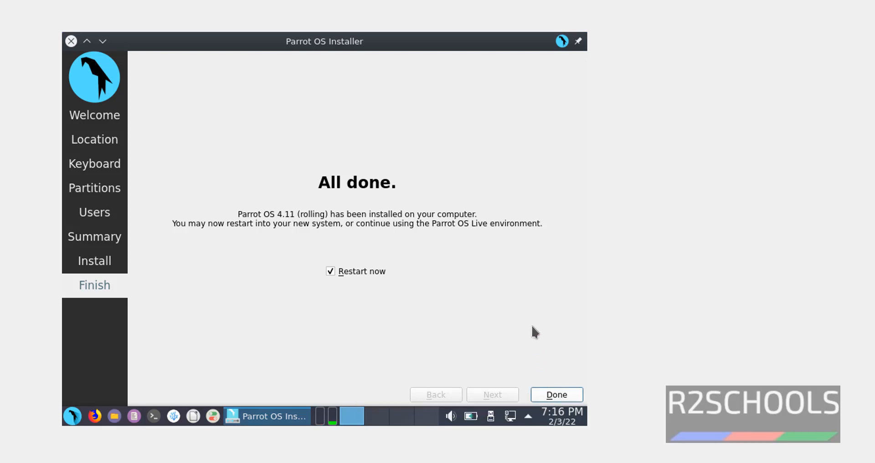
# Restart into the installed Parrot OS and log in as r2schools.
pyautogui.click(557, 395)
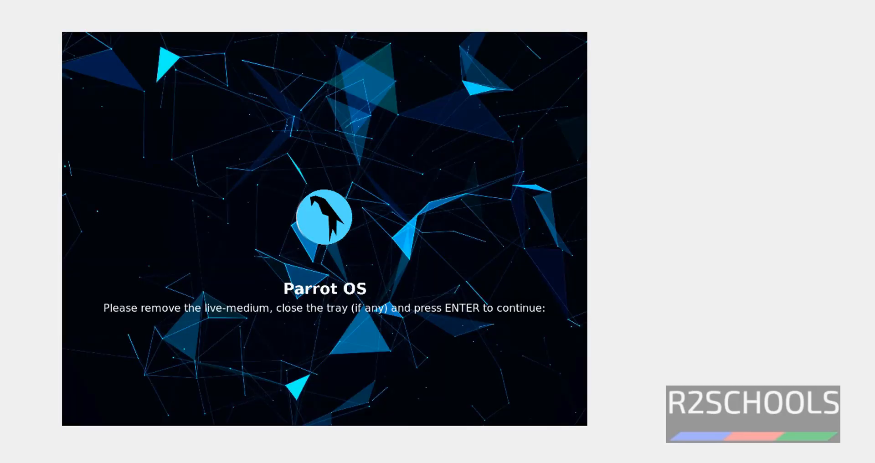
pyautogui.press('Return')
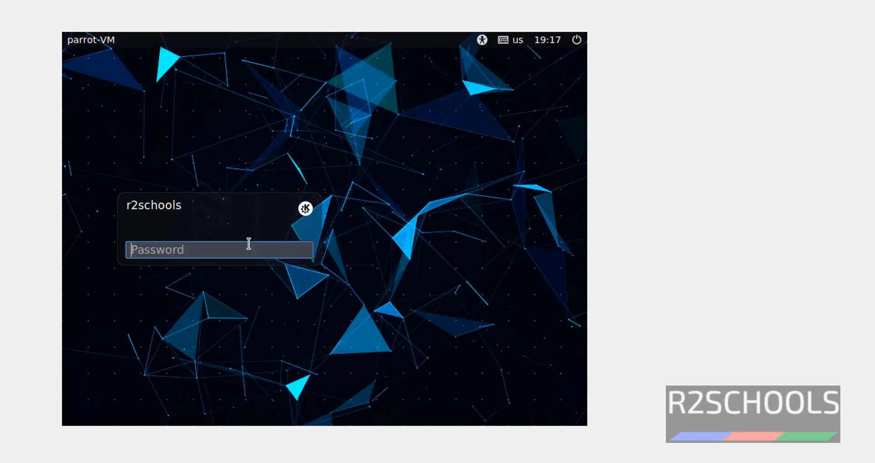
pyautogui.write('••')
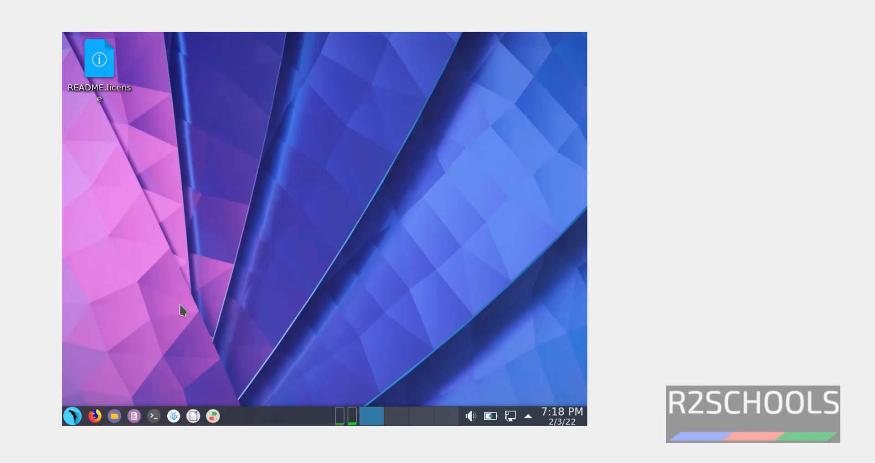
pyautogui.moveTo(153, 416)
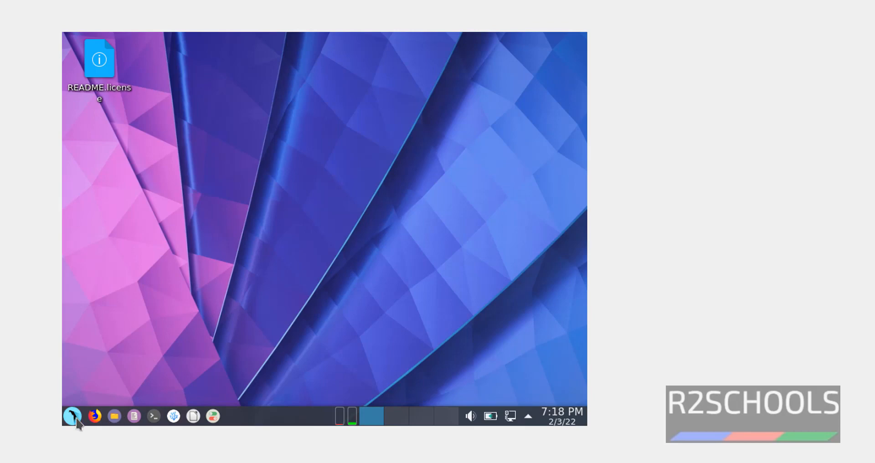
# Launch Konsole by searching 'terminal' in the application menu.
pyautogui.click(72, 415)
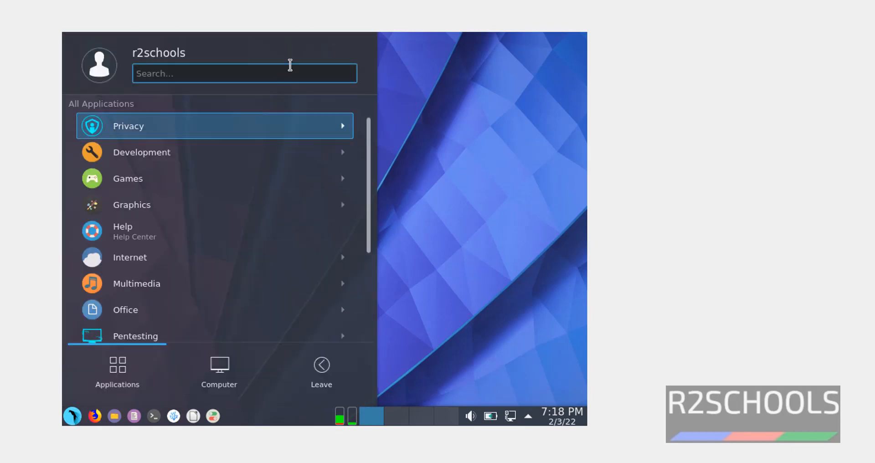
pyautogui.write('terminal')
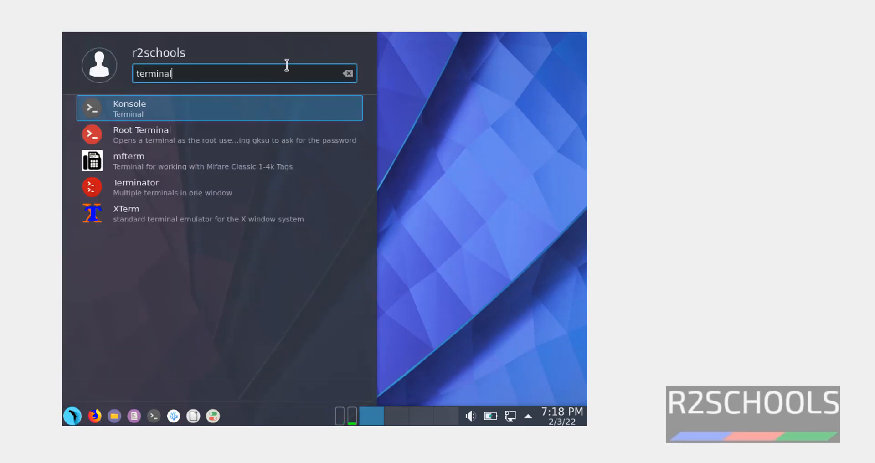
pyautogui.click(129, 108)
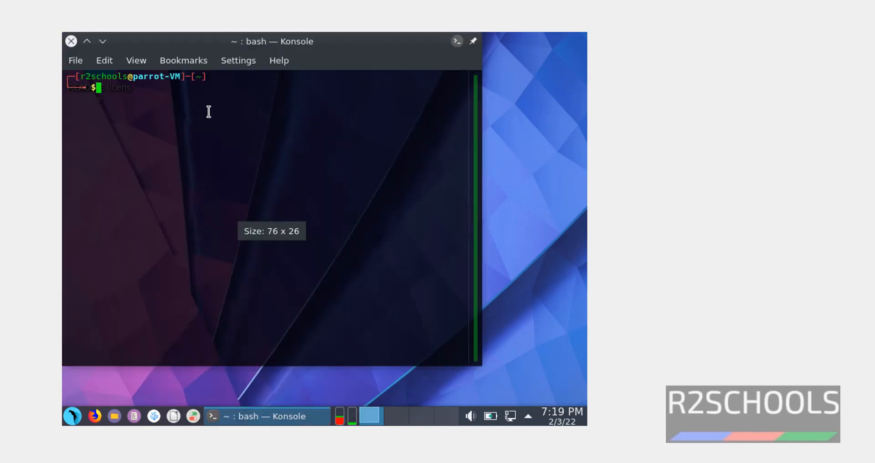
# Show /etc/os-release (Parrot OS 5.0 LTS), then type 'sudo su - root'.
pyautogui.write('more')
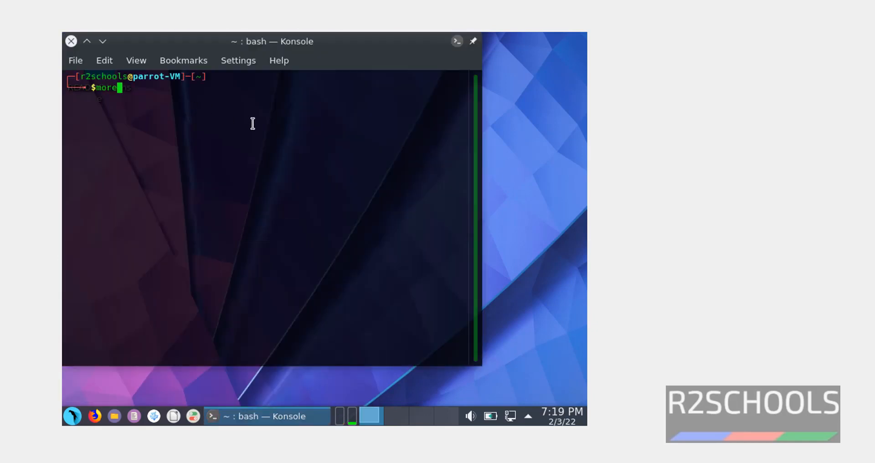
pyautogui.write('/e')
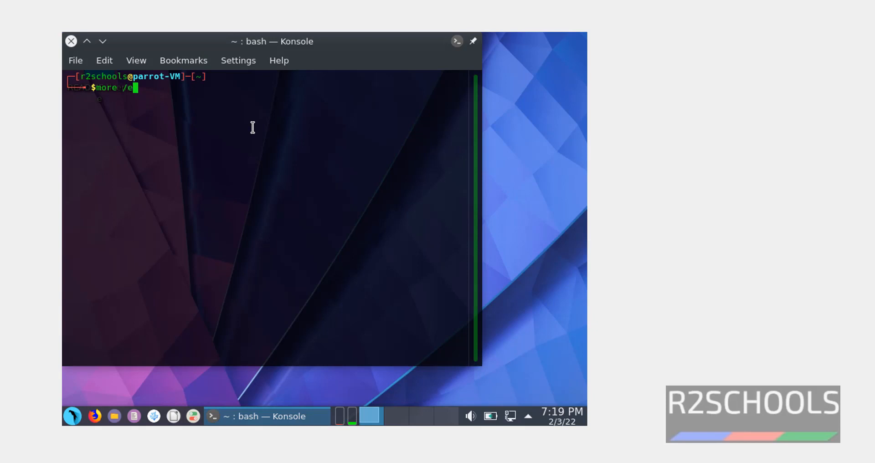
pyautogui.write('tc/OS')
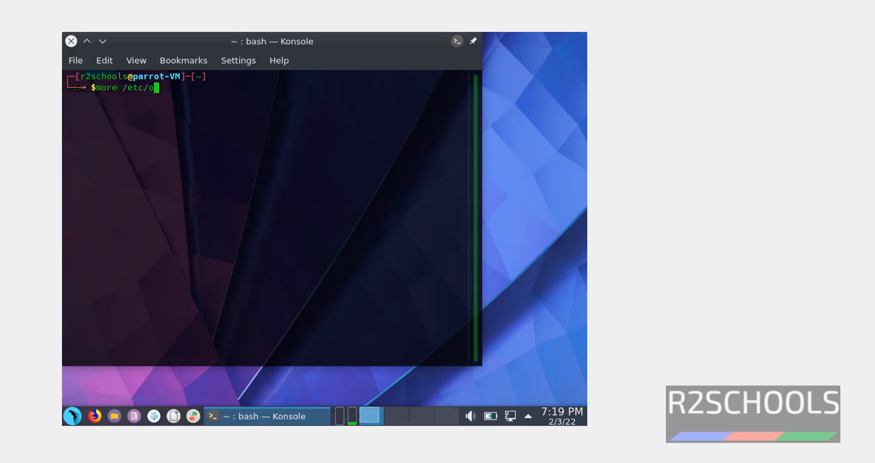
pyautogui.write('s-release')
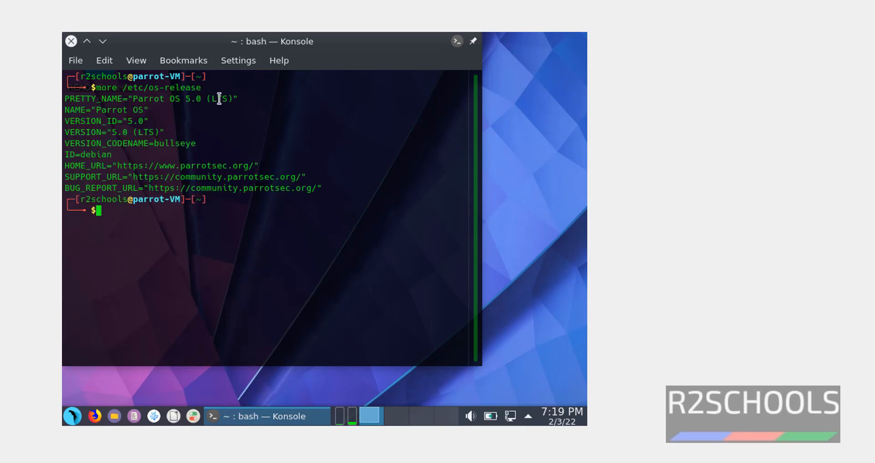
pyautogui.moveTo(135, 96)
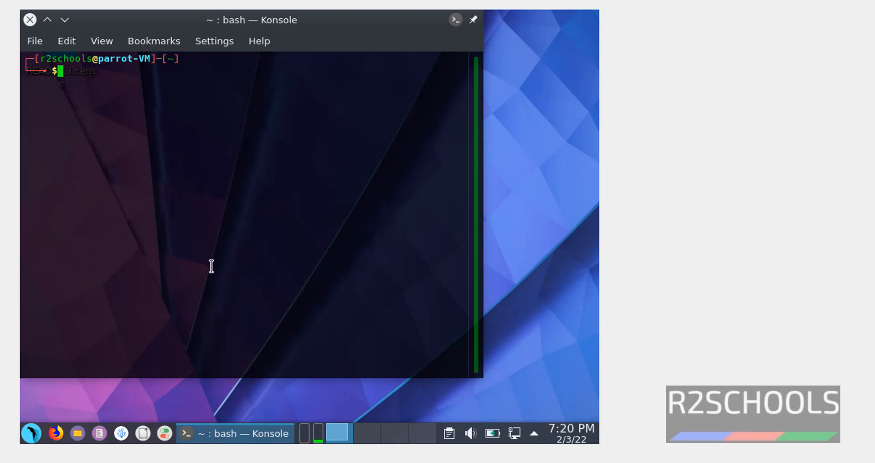
pyautogui.write('sudo su - r')
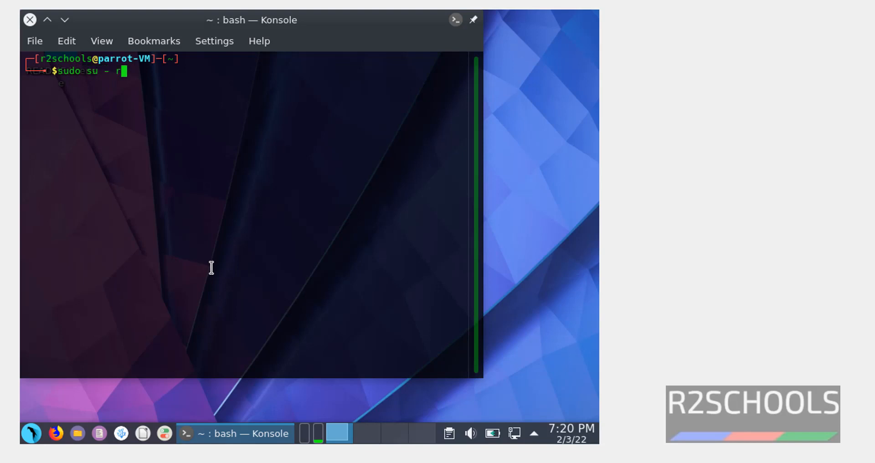
pyautogui.write('oot')
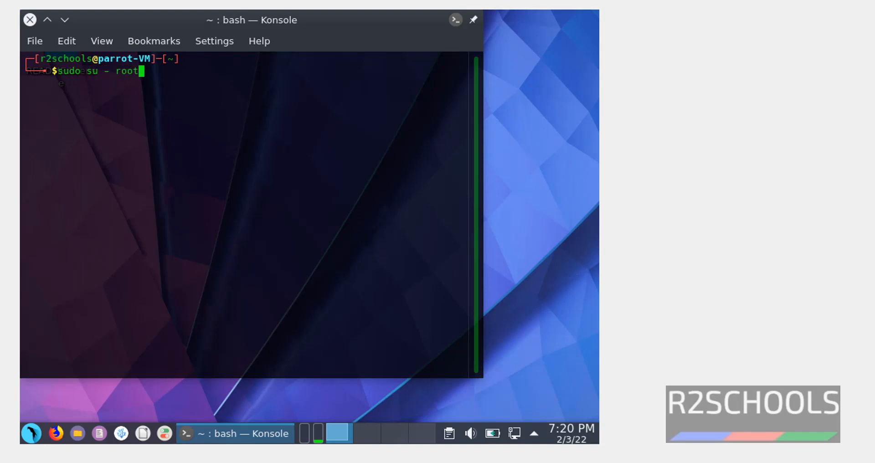